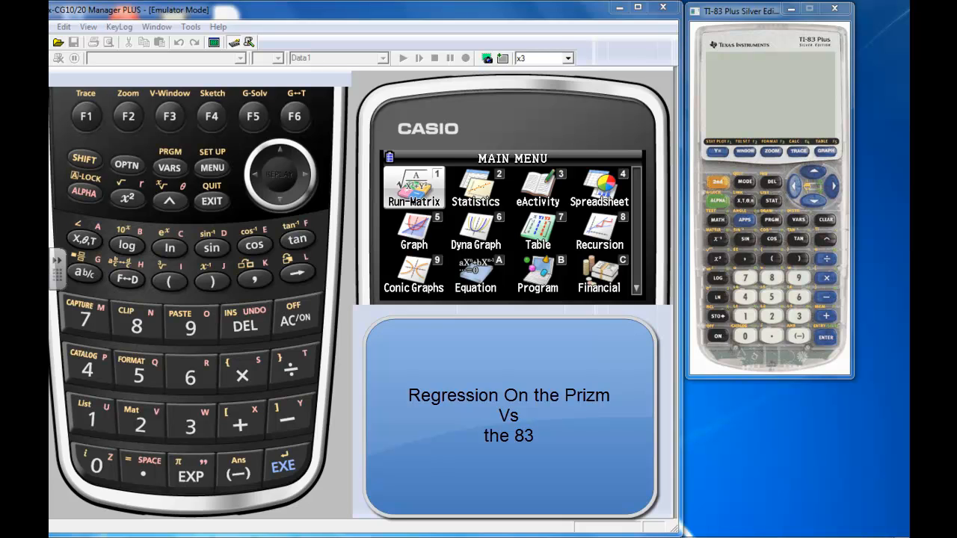
{"action": "mouse_move", "coordinate": [643, 291]}
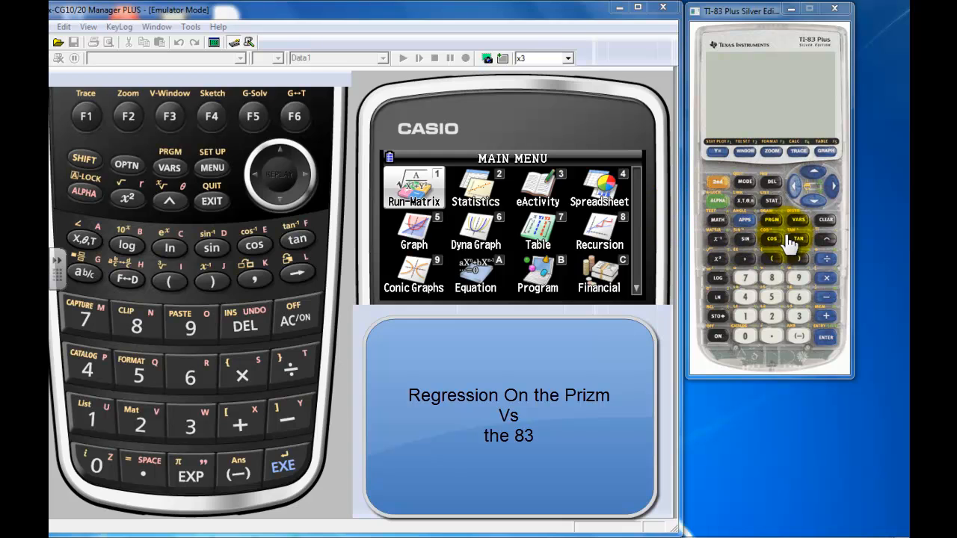
Reset memory, enter the paired data into L1 and L2, and bring up the STAT PLOT menu.
{"action": "left_click", "coordinate": [718, 337]}
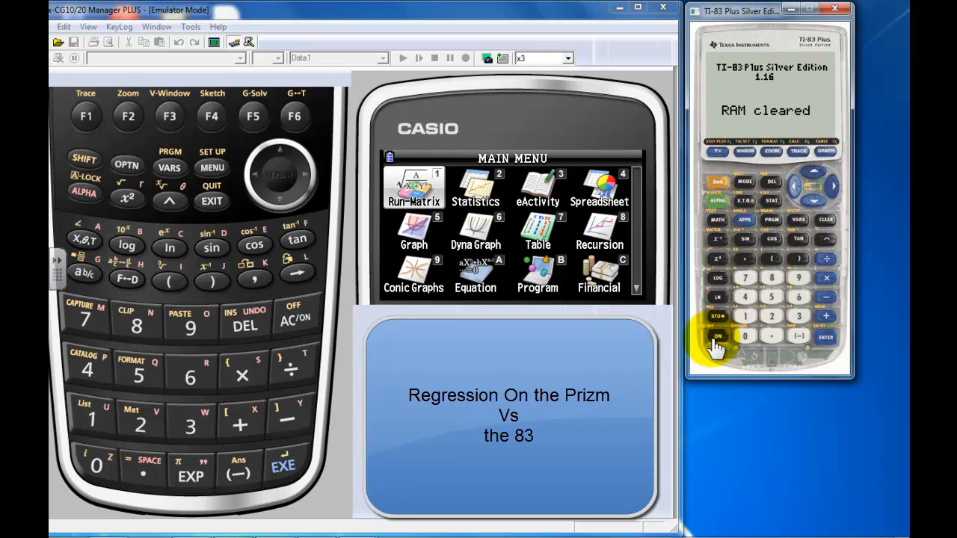
{"action": "left_click", "coordinate": [717, 337]}
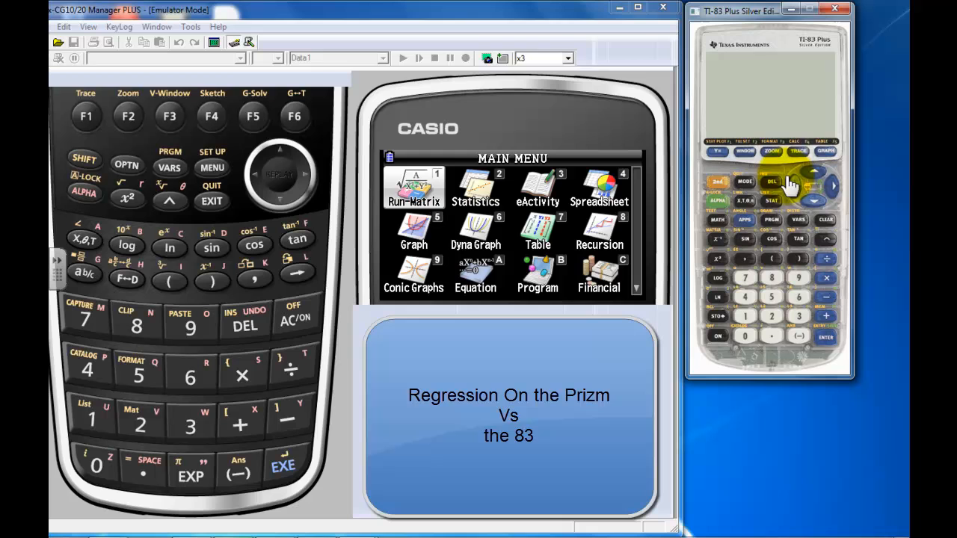
{"action": "left_click", "coordinate": [771, 200]}
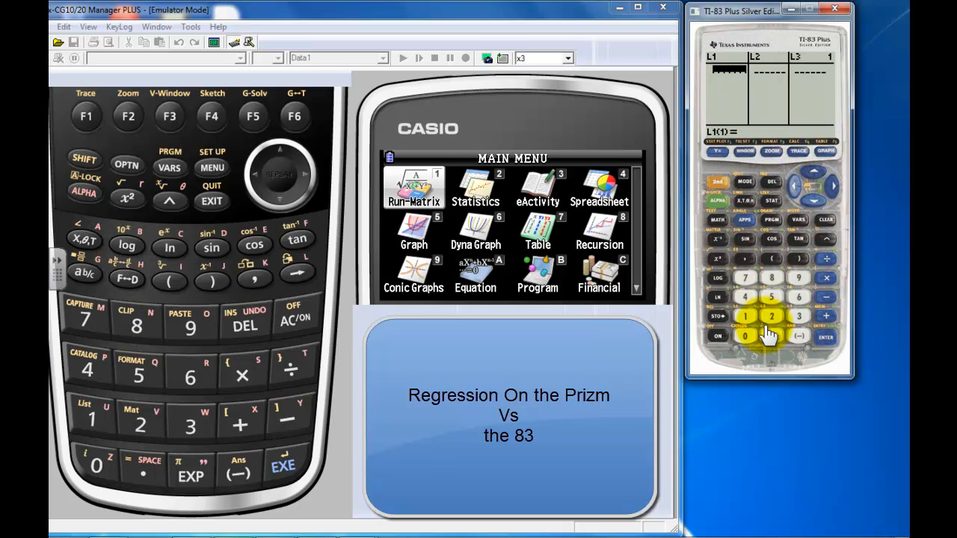
{"action": "left_click", "coordinate": [745, 315]}
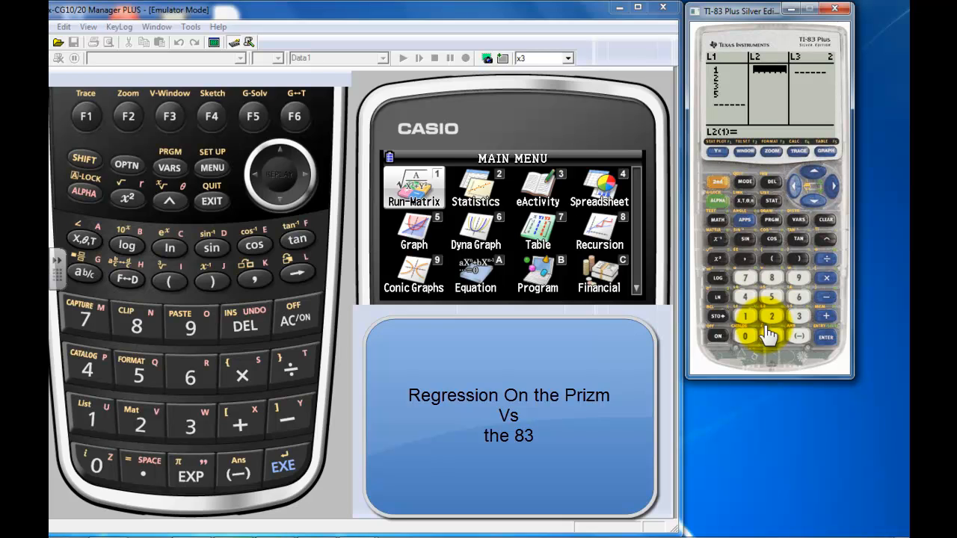
{"action": "left_click", "coordinate": [771, 277]}
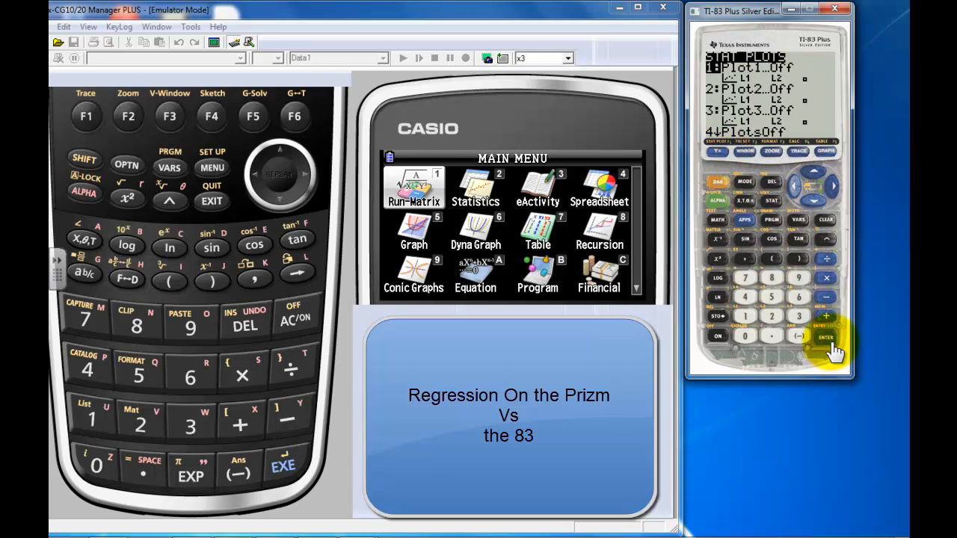
Turn Plot1 on and graph the data as a scatter plot.
{"action": "left_click", "coordinate": [825, 338]}
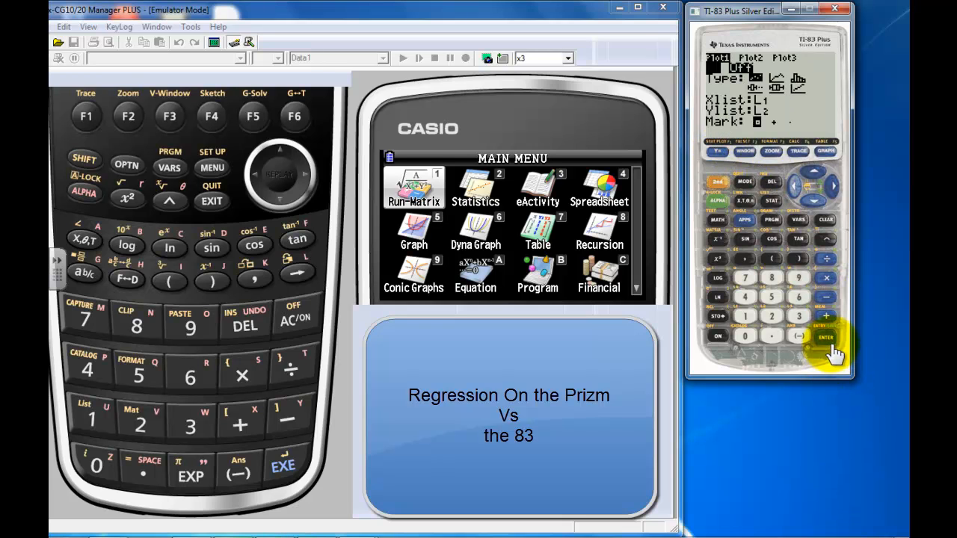
{"action": "left_click", "coordinate": [825, 341]}
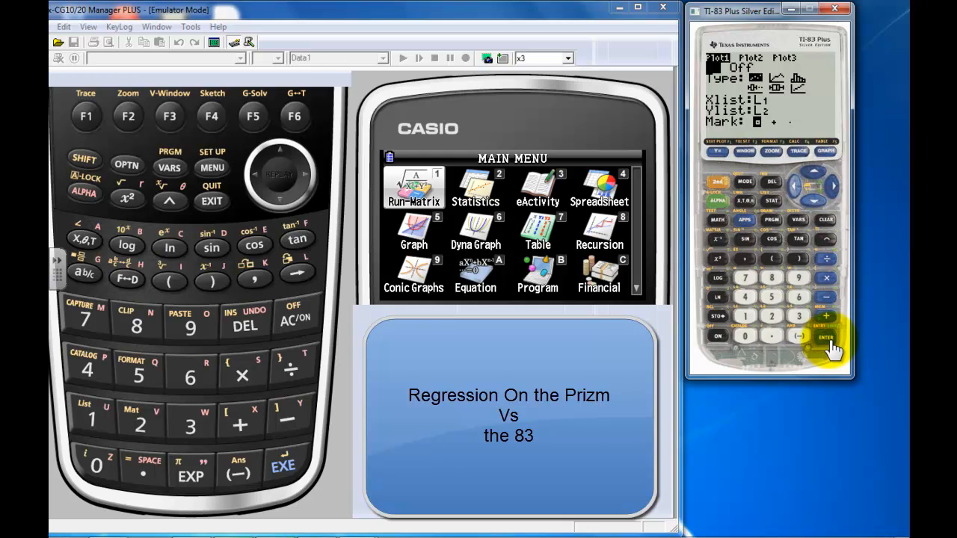
{"action": "left_click", "coordinate": [813, 188]}
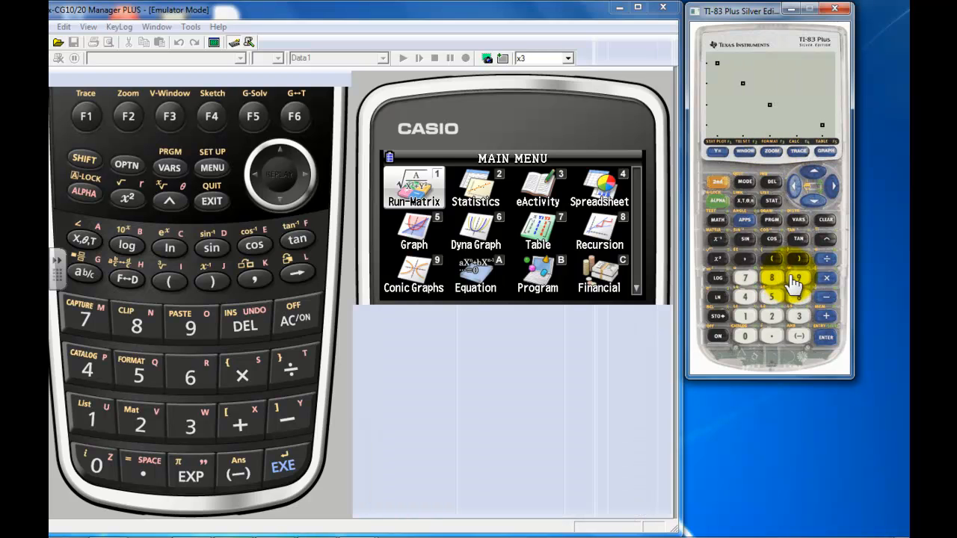
{"action": "mouse_move", "coordinate": [772, 204]}
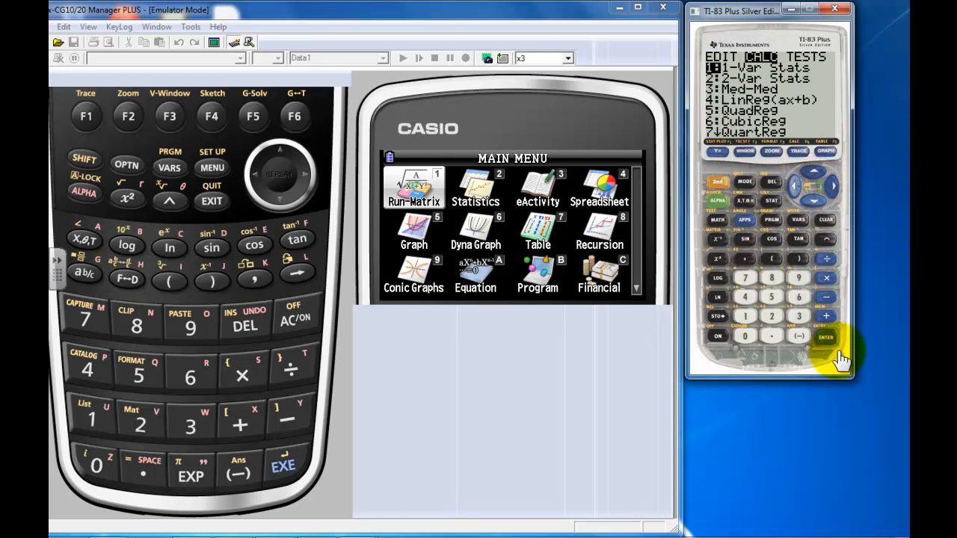
{"action": "mouse_move", "coordinate": [755, 310]}
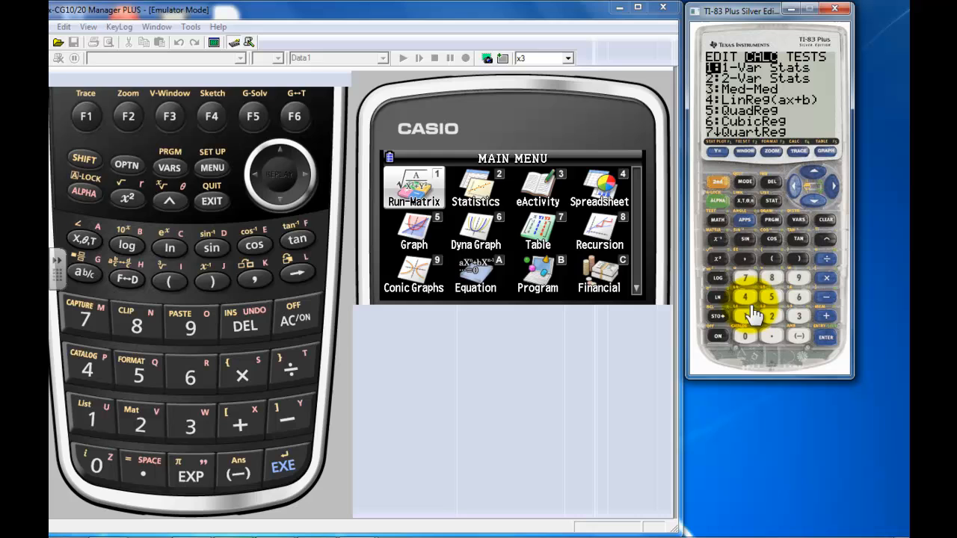
{"action": "mouse_move", "coordinate": [747, 307]}
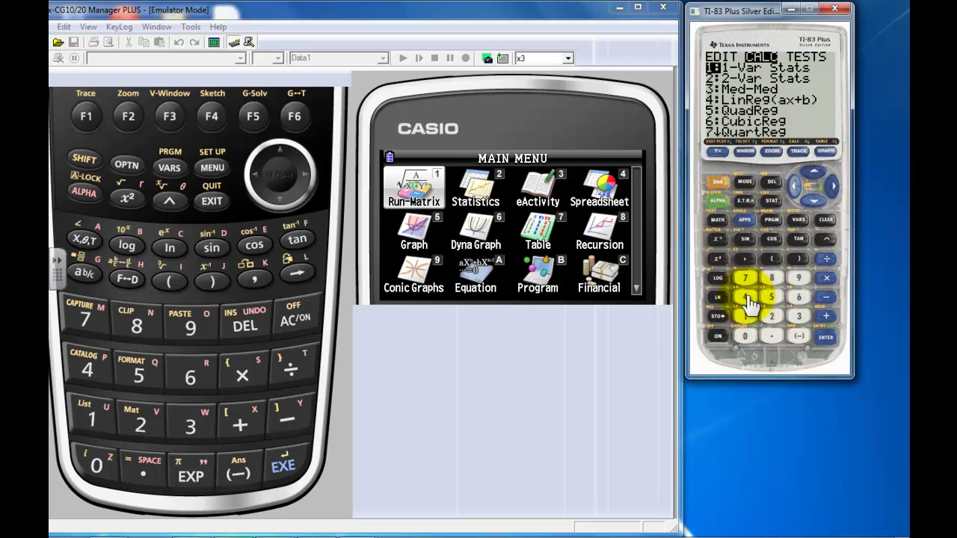
Run LinReg(ax+b) on L1, L2 stored to Y1, giving a≈-0.7429 and b≈9.5429.
{"action": "left_click", "coordinate": [744, 296]}
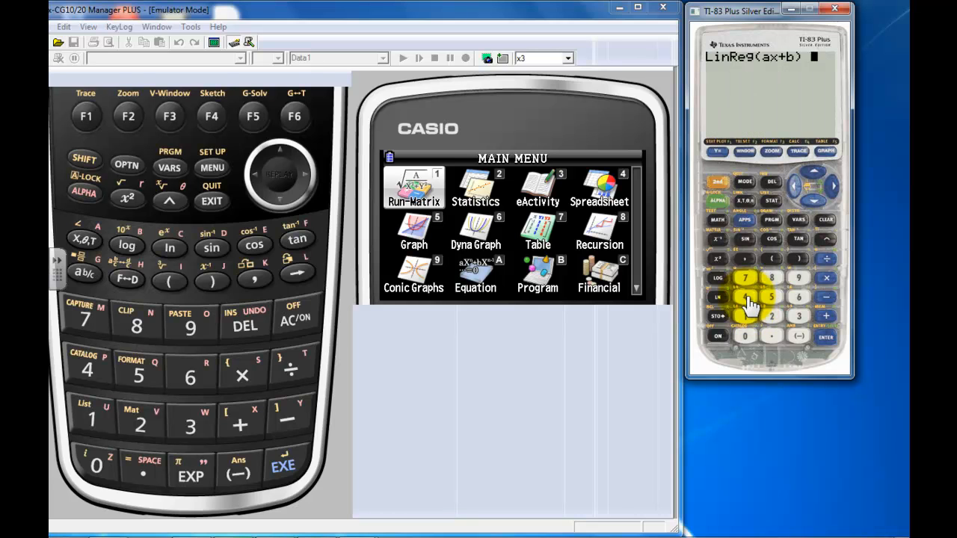
{"action": "mouse_move", "coordinate": [716, 189]}
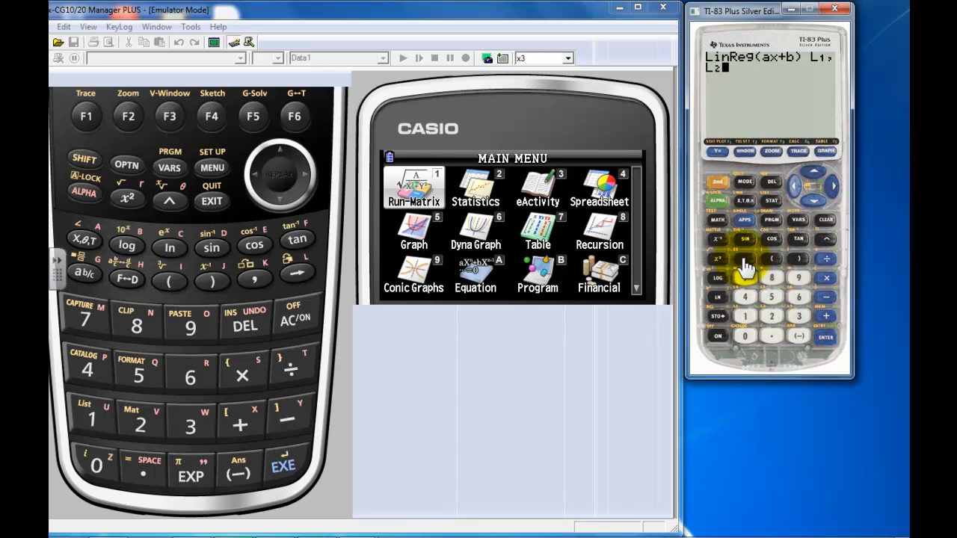
{"action": "left_click", "coordinate": [798, 218]}
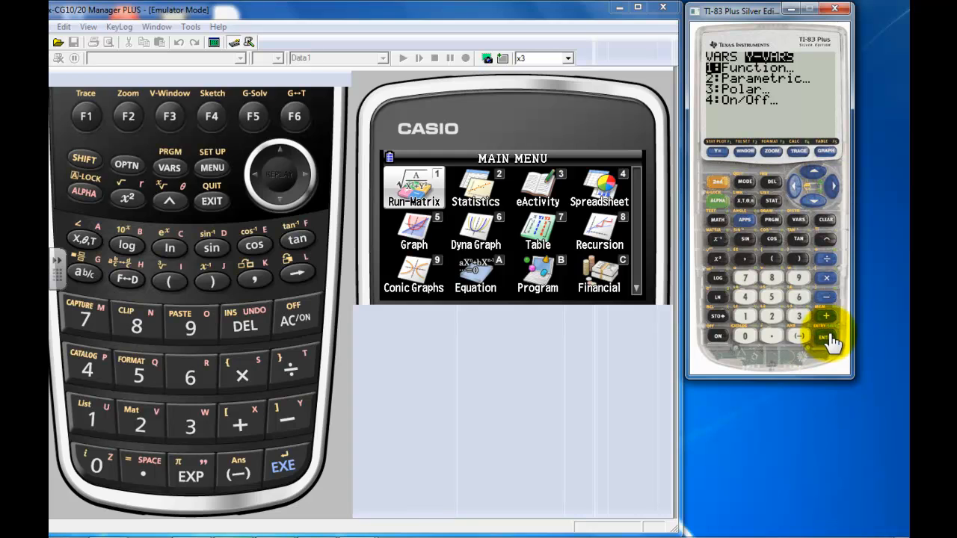
{"action": "left_click", "coordinate": [822, 338]}
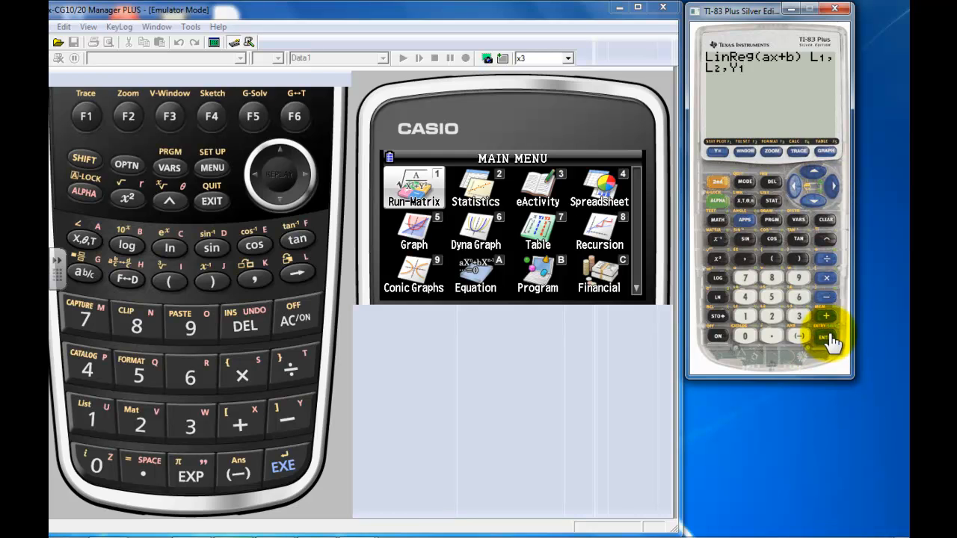
{"action": "left_click", "coordinate": [826, 338]}
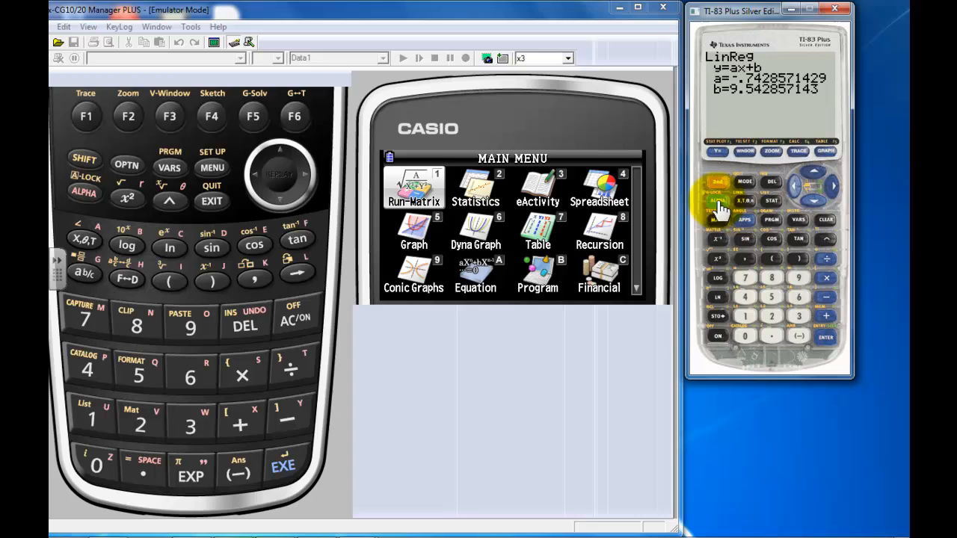
{"action": "mouse_move", "coordinate": [747, 346]}
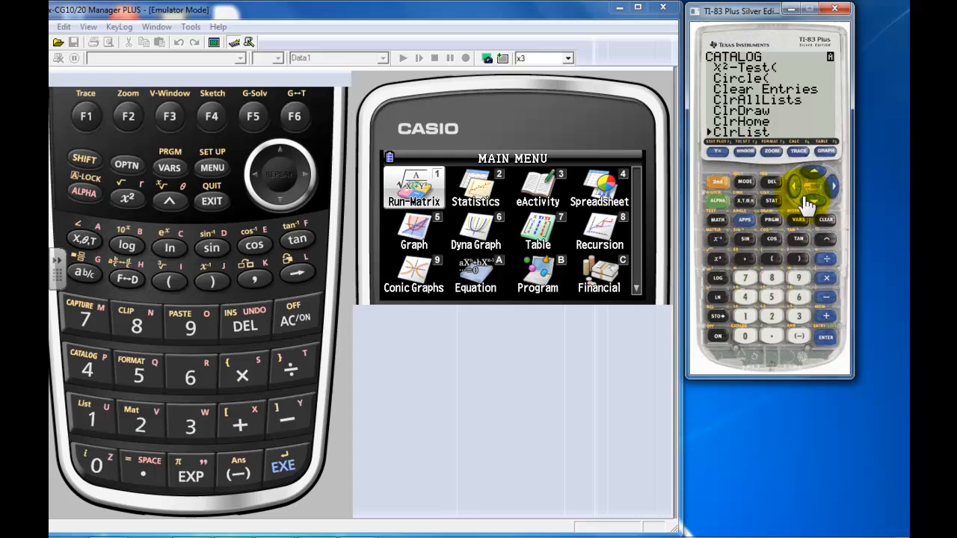
Enable DiagnosticOn from the catalog and rerun LinReg to report r²≈.9657 and r≈-.9827.
{"action": "scroll", "scroll_direction": "down", "scroll_amount": 3}
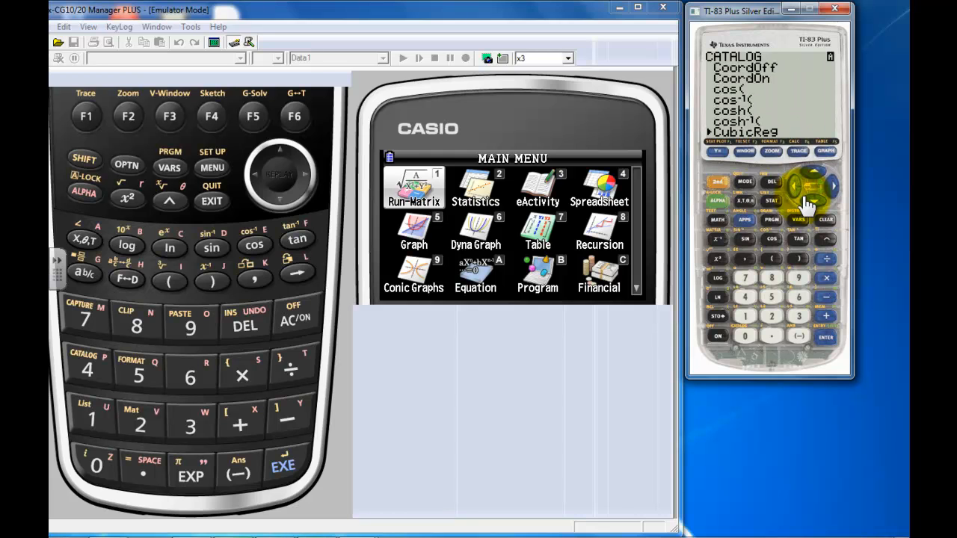
{"action": "scroll", "scroll_direction": "down", "scroll_amount": 3}
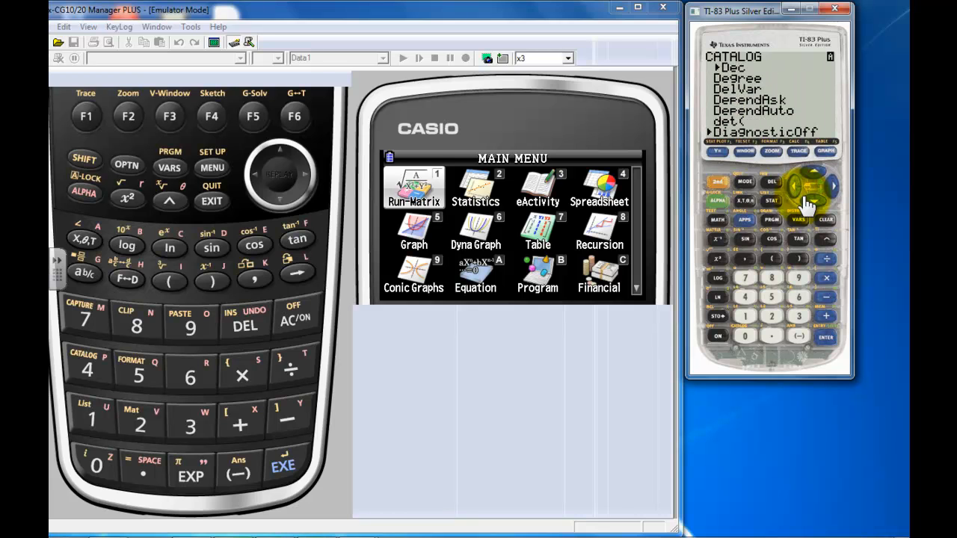
{"action": "left_click", "coordinate": [798, 191]}
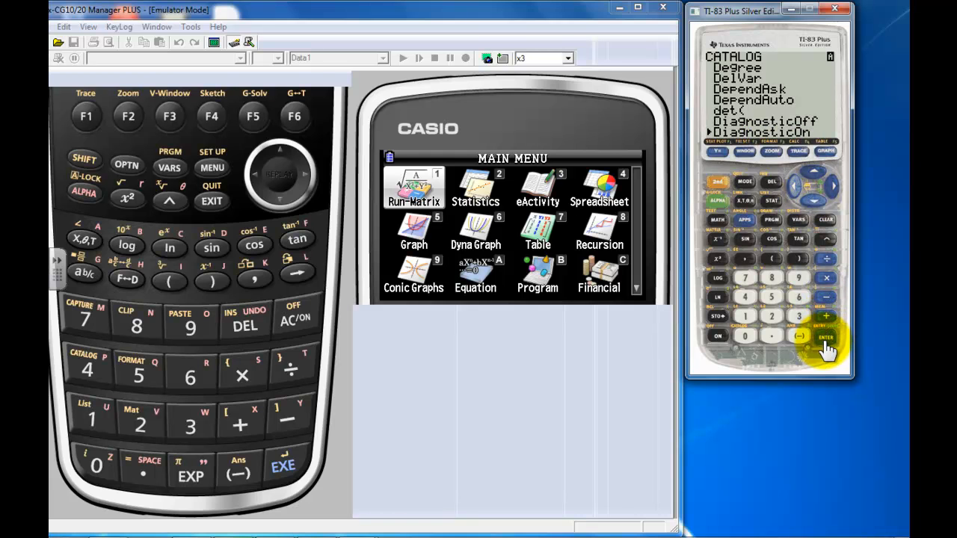
{"action": "left_click", "coordinate": [825, 338]}
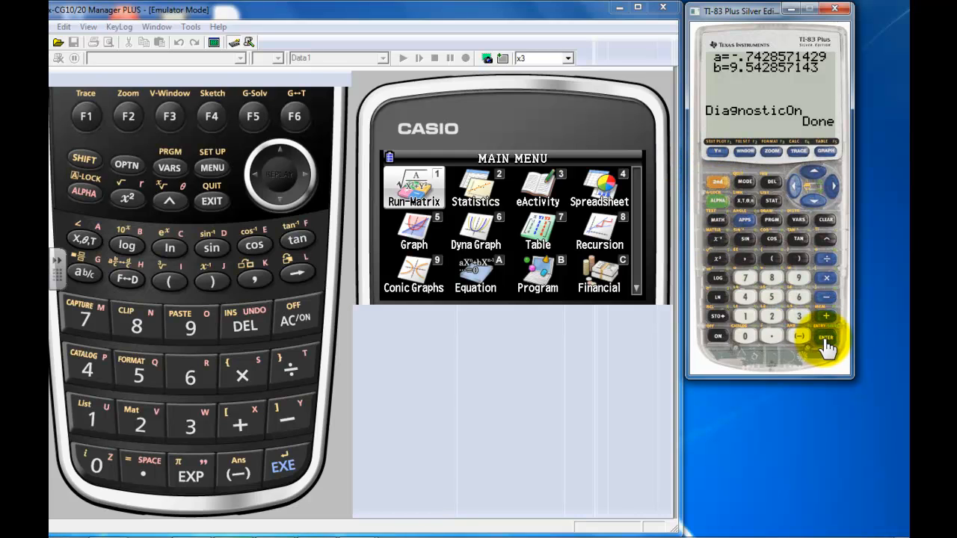
{"action": "left_click", "coordinate": [825, 338]}
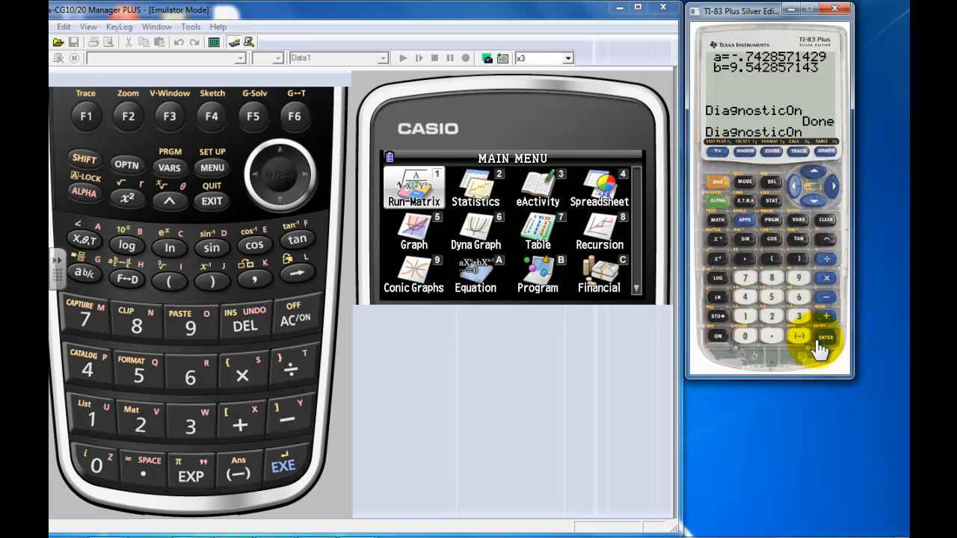
{"action": "left_click", "coordinate": [826, 338]}
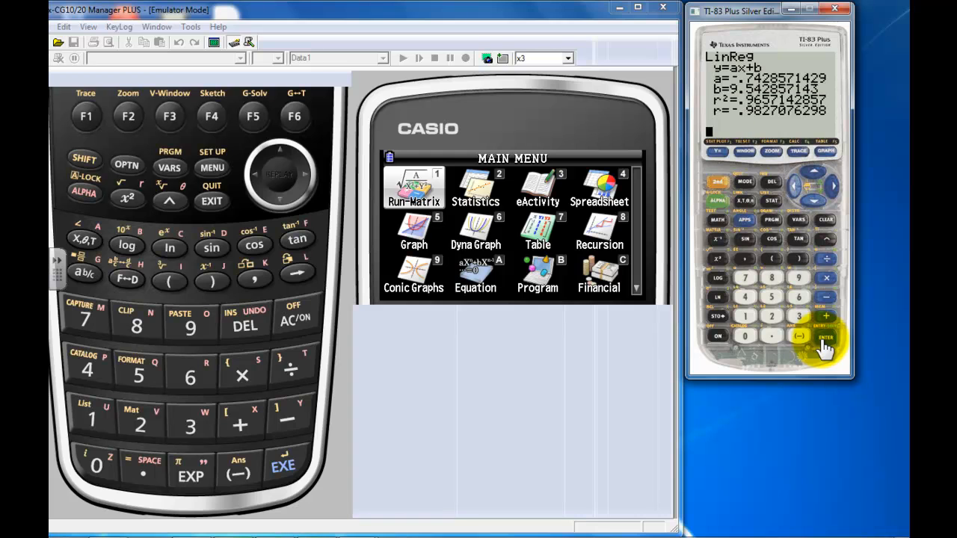
Display the graph with the scatter points and the fitted regression line.
{"action": "left_click", "coordinate": [825, 337]}
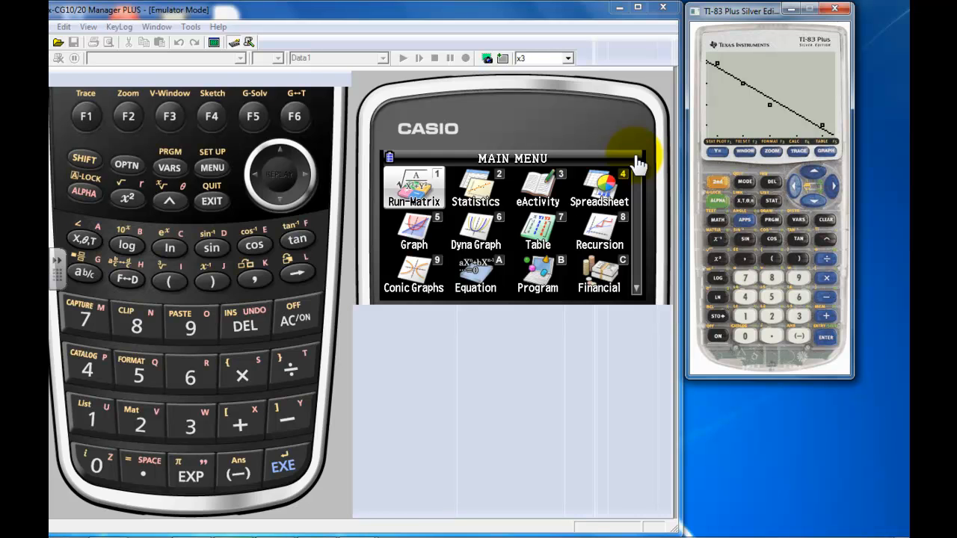
{"action": "mouse_move", "coordinate": [478, 191]}
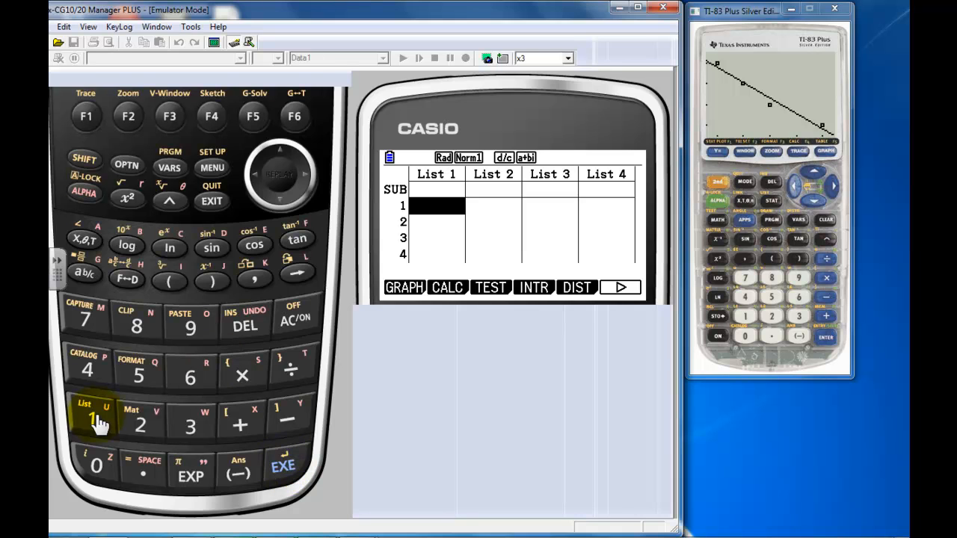
Fill List 1 with the values 1, 2, 3, 4.
{"action": "left_click", "coordinate": [283, 464]}
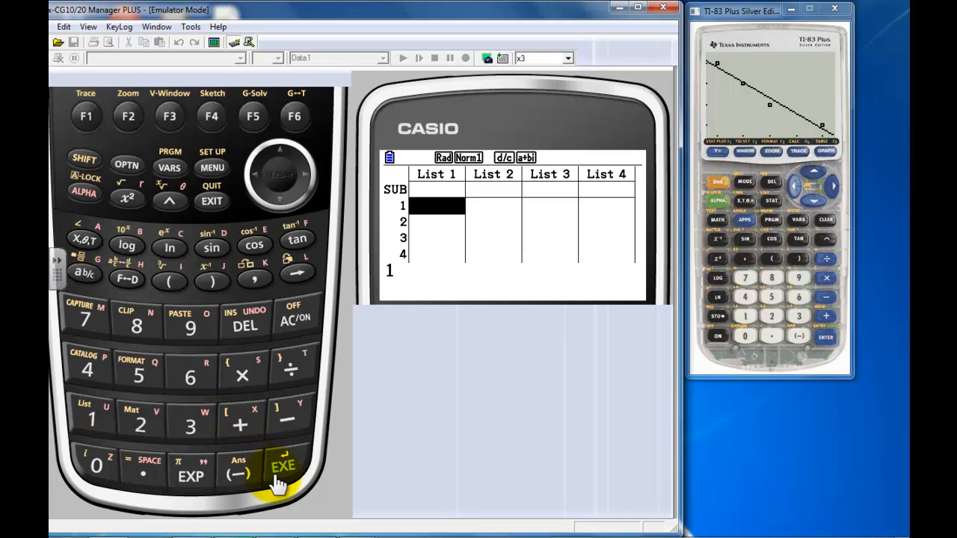
{"action": "left_click", "coordinate": [282, 465]}
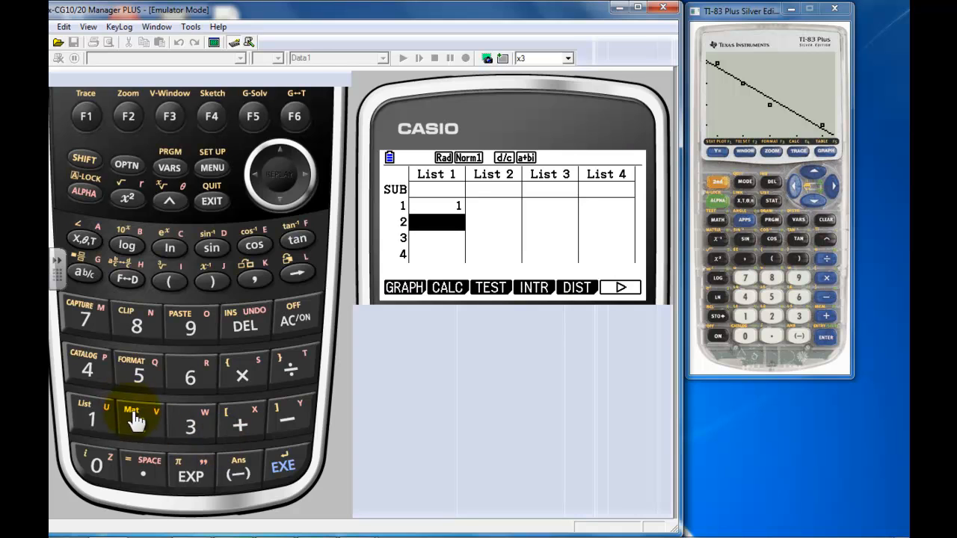
{"action": "left_click", "coordinate": [141, 425]}
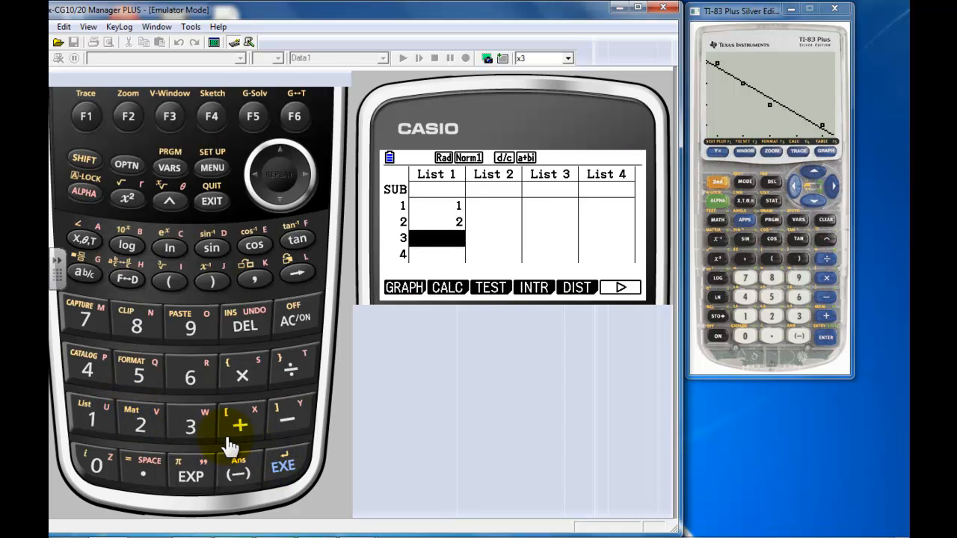
{"action": "left_click", "coordinate": [283, 466]}
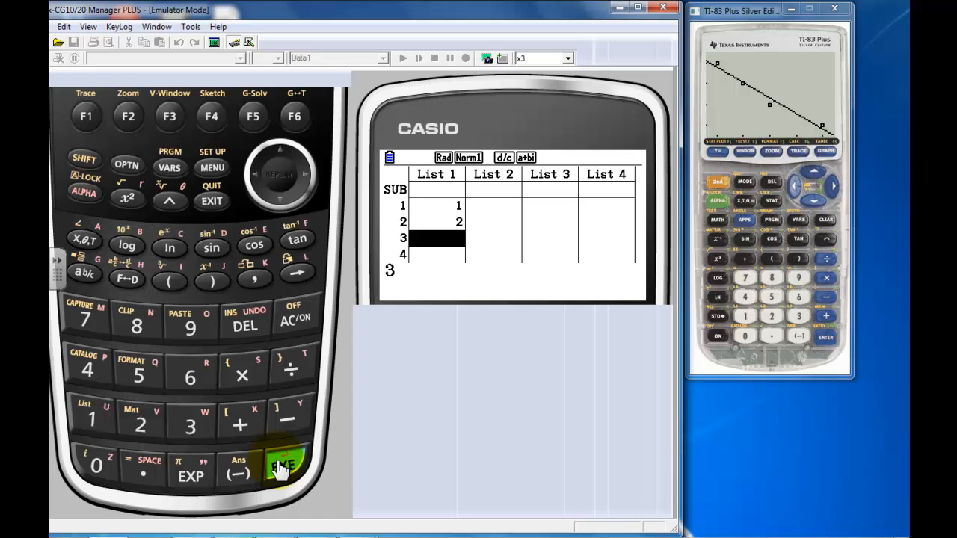
{"action": "left_click", "coordinate": [283, 464]}
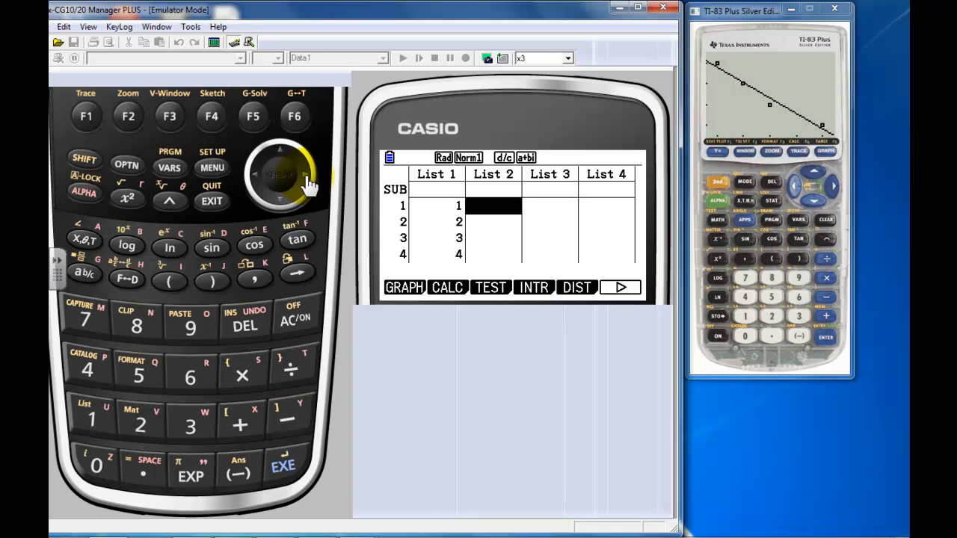
{"action": "mouse_move", "coordinate": [186, 351]}
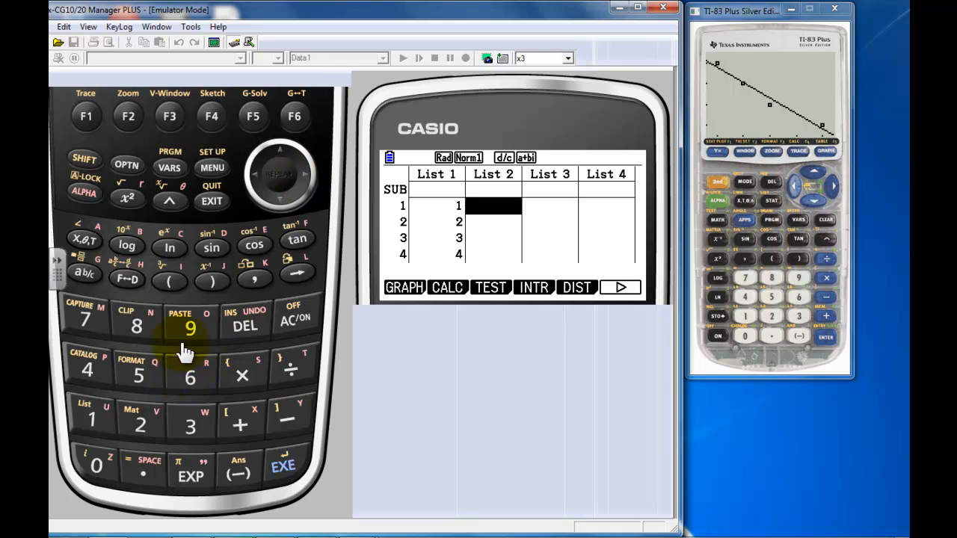
Fill List 2 with 9, 8, 7, 6 and return to the top of the list.
{"action": "left_click", "coordinate": [189, 329]}
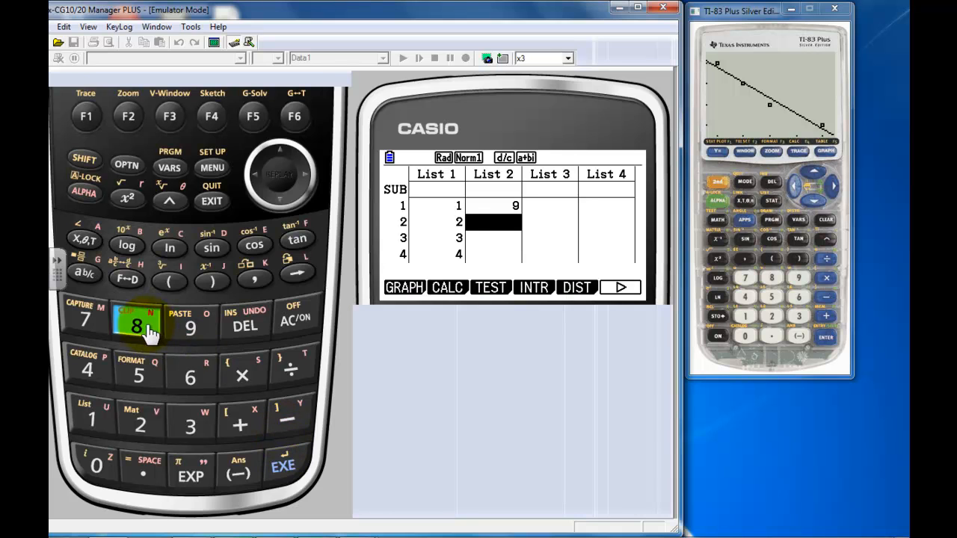
{"action": "left_click", "coordinate": [138, 326]}
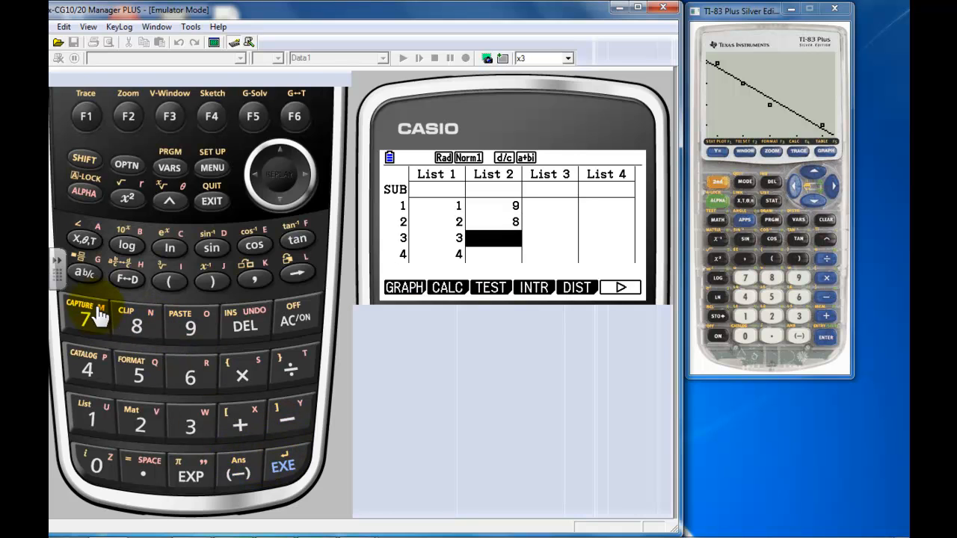
{"action": "left_click", "coordinate": [283, 464]}
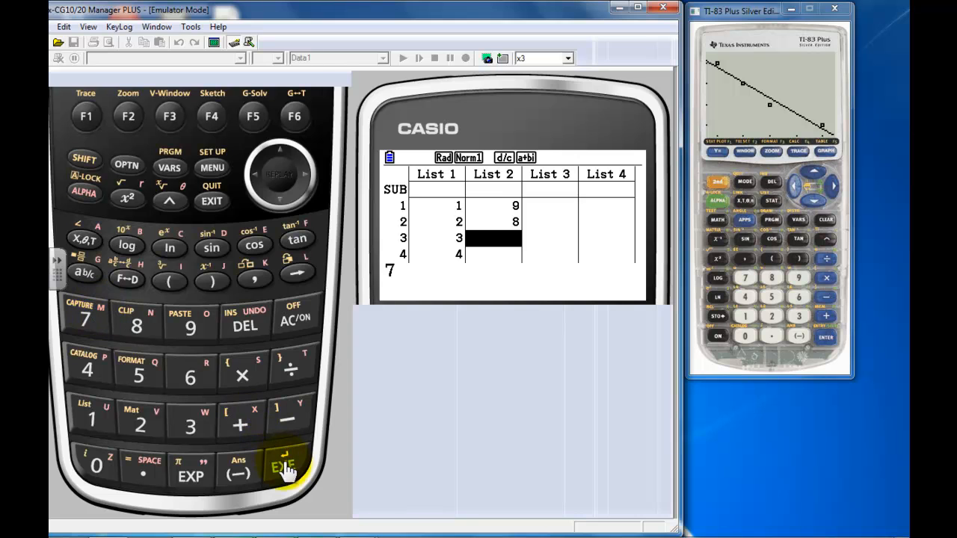
{"action": "left_click", "coordinate": [287, 466]}
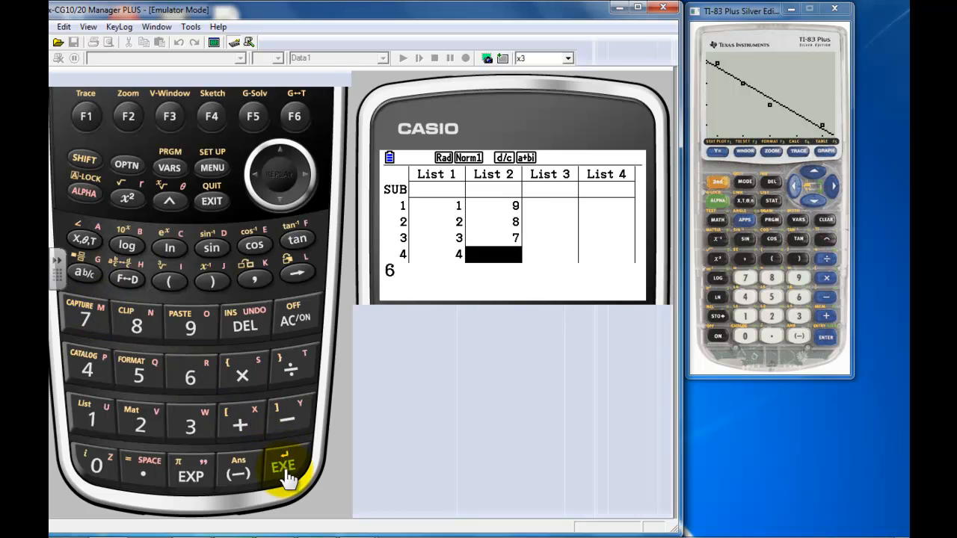
{"action": "left_click", "coordinate": [284, 463]}
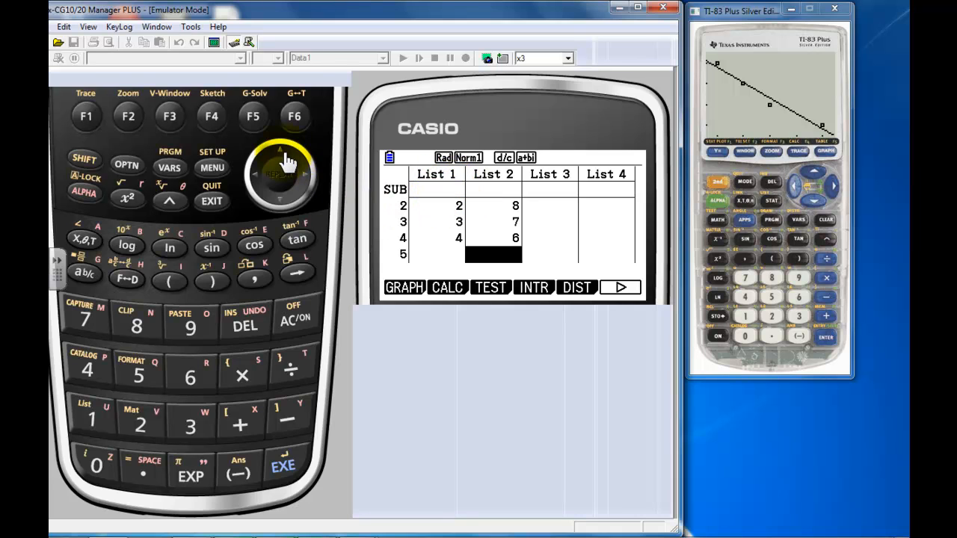
{"action": "left_click", "coordinate": [283, 162]}
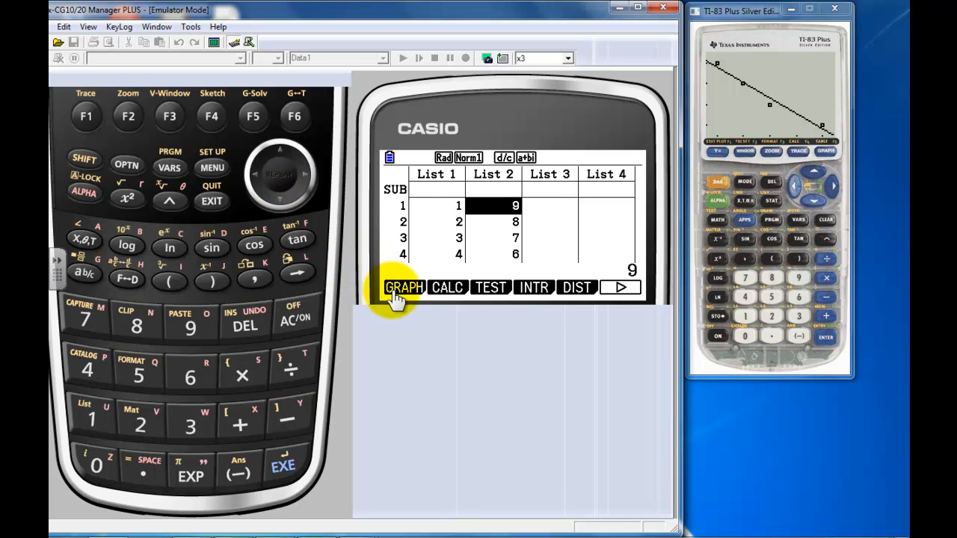
{"action": "mouse_move", "coordinate": [85, 116]}
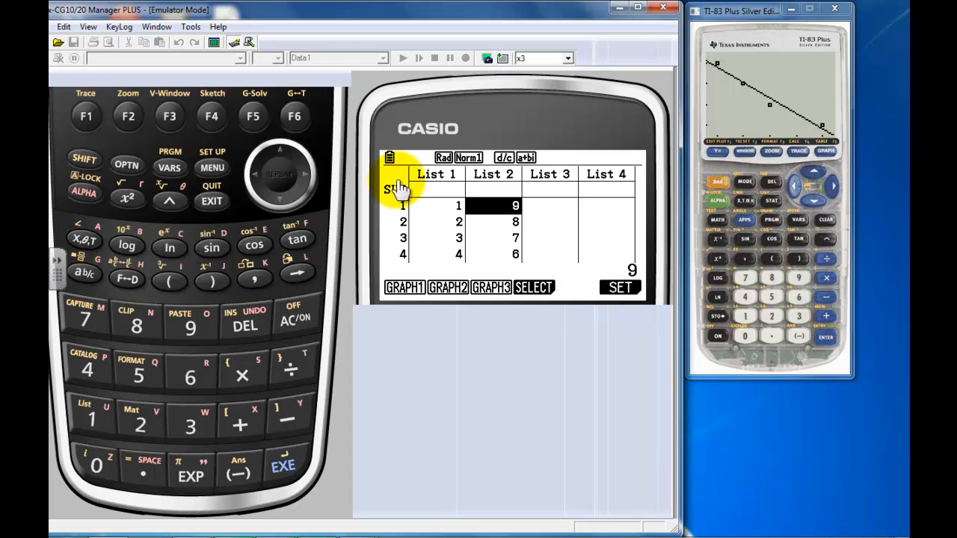
Set StatGraph1 as a scatter plot of List1 versus List2 after reviewing the graph type choices.
{"action": "left_click", "coordinate": [293, 117]}
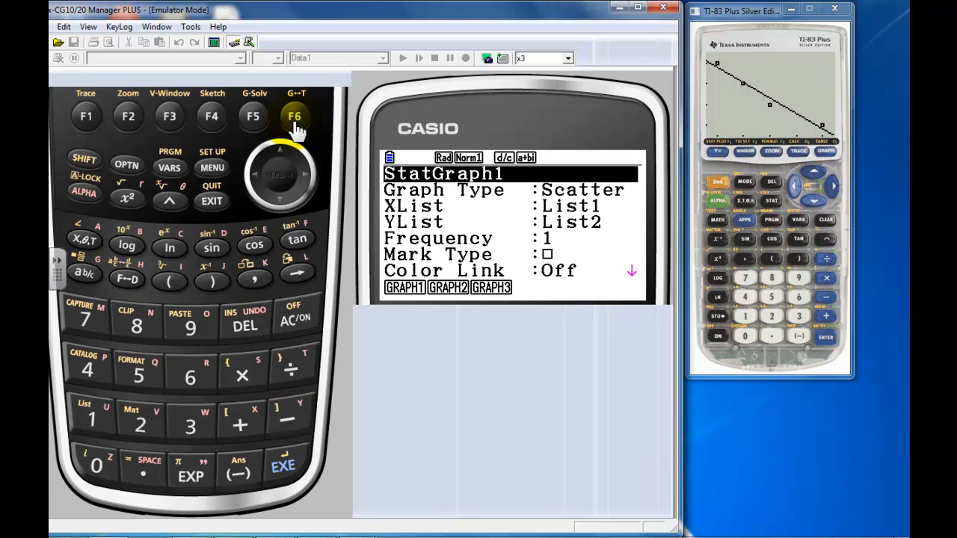
{"action": "mouse_move", "coordinate": [297, 191]}
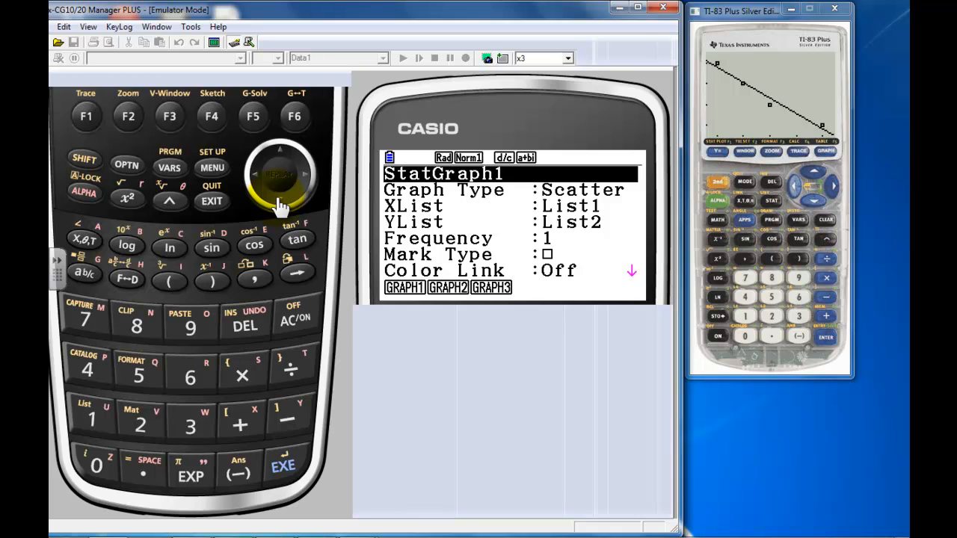
{"action": "left_click", "coordinate": [280, 200]}
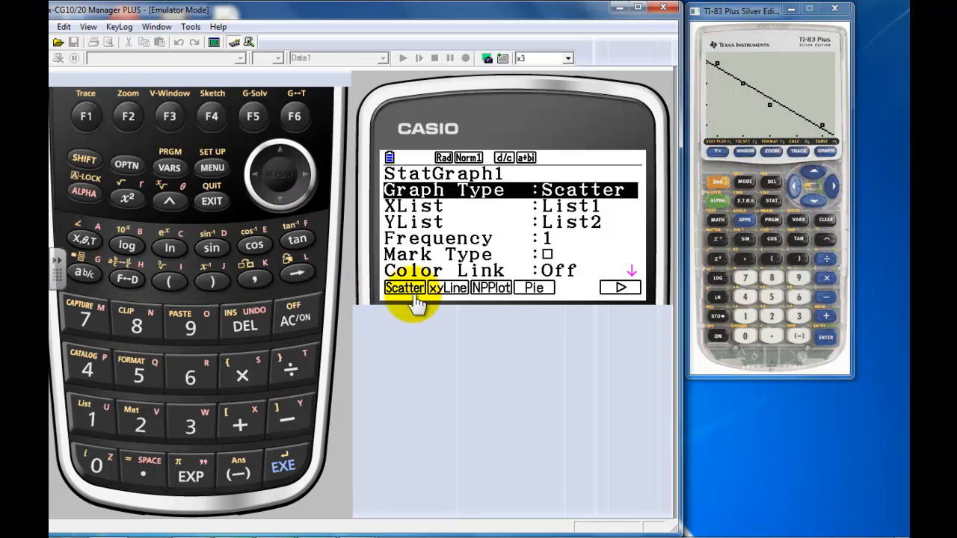
{"action": "mouse_move", "coordinate": [512, 299]}
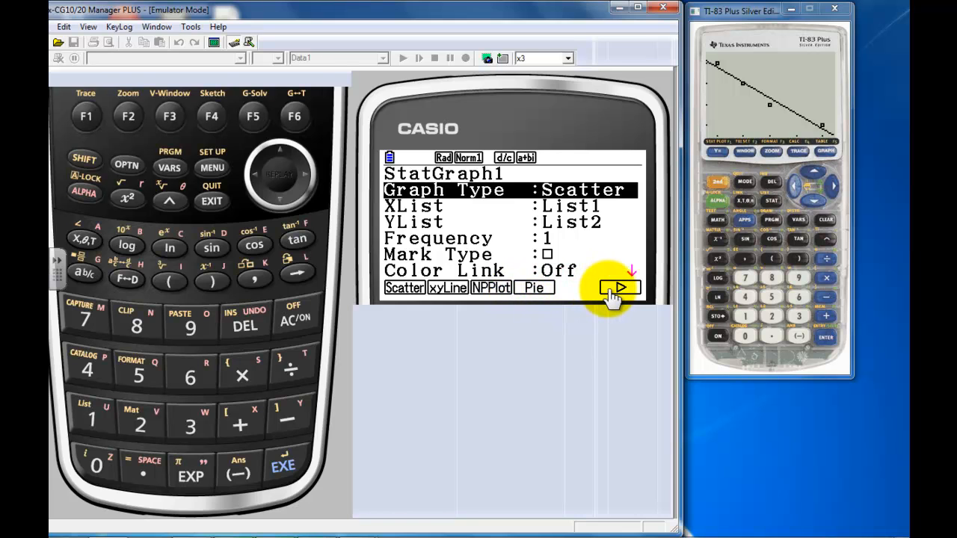
{"action": "left_click", "coordinate": [619, 287]}
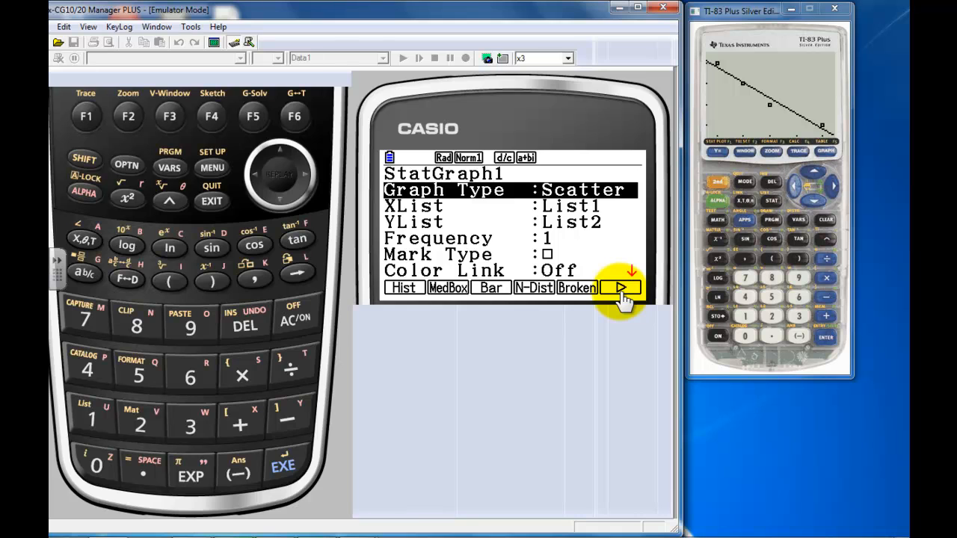
{"action": "left_click", "coordinate": [618, 287]}
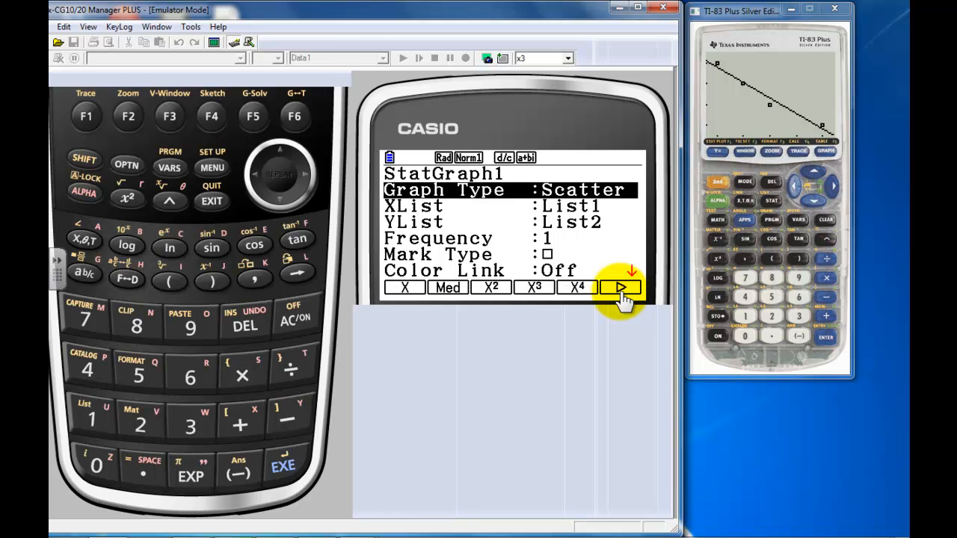
{"action": "left_click", "coordinate": [620, 288]}
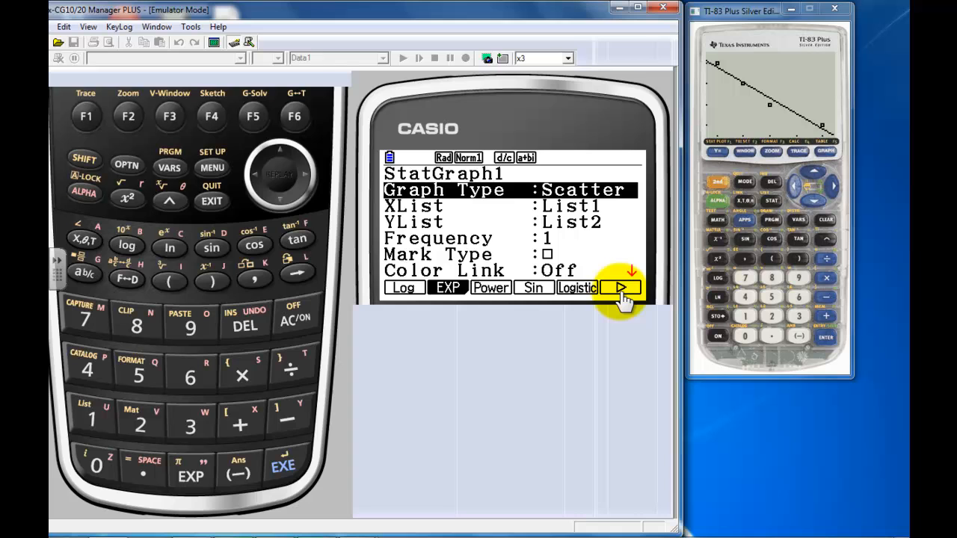
{"action": "left_click", "coordinate": [621, 287]}
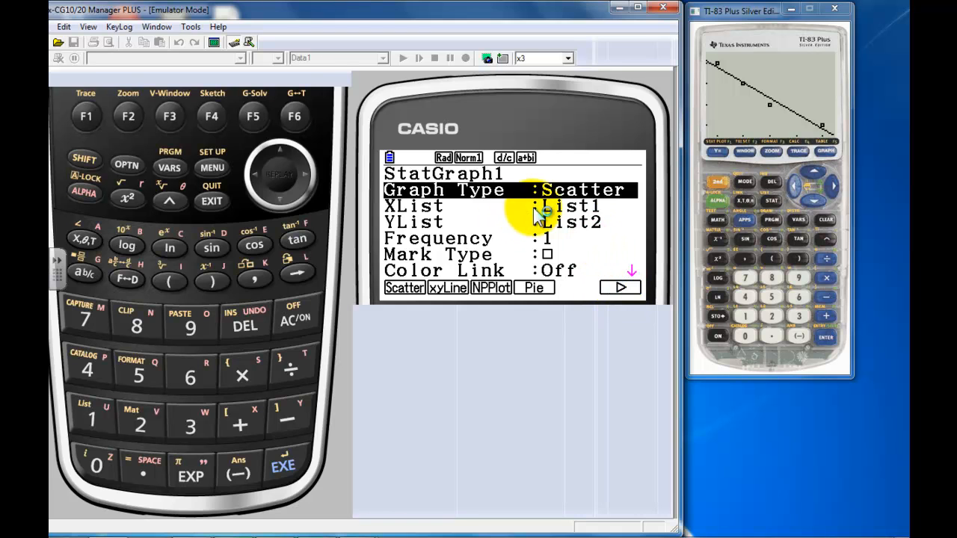
{"action": "mouse_move", "coordinate": [282, 206]}
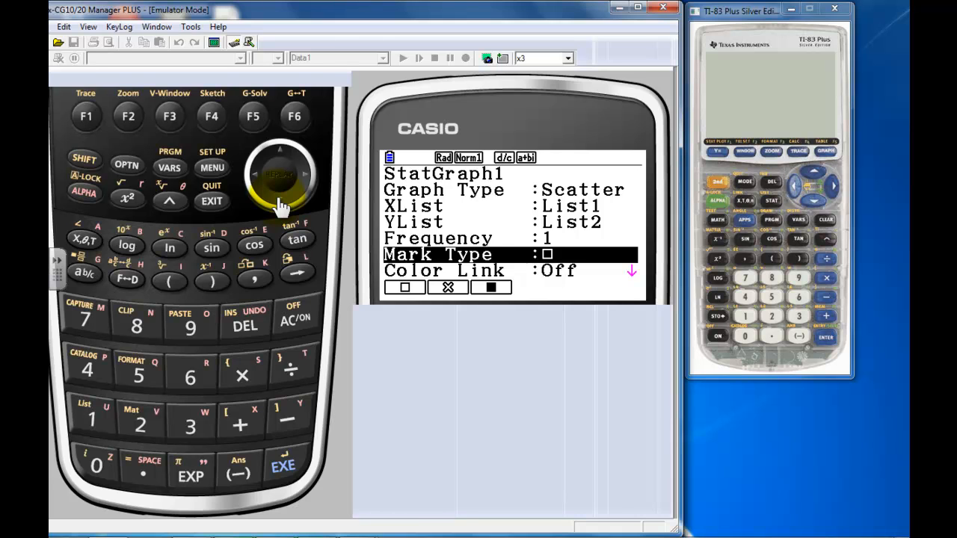
{"action": "left_click", "coordinate": [283, 197]}
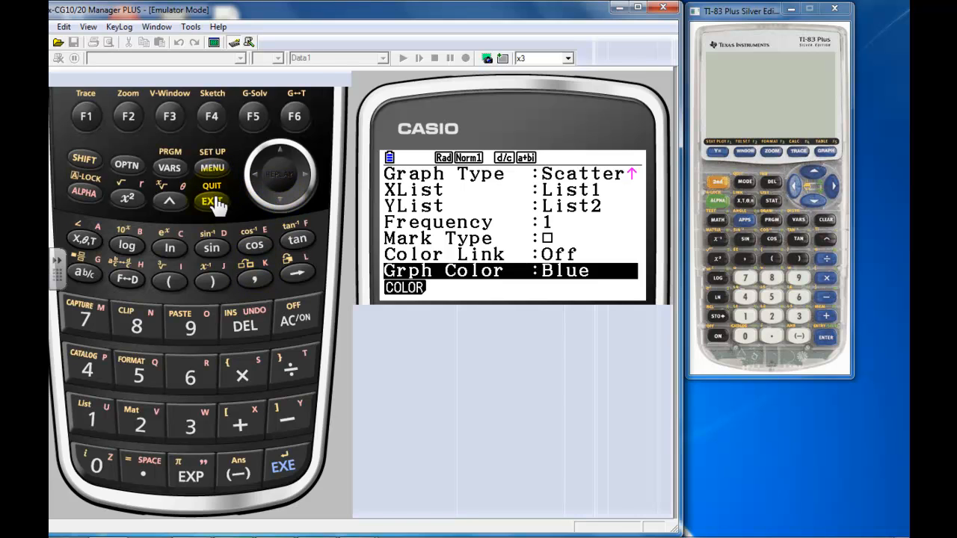
{"action": "left_click", "coordinate": [212, 202]}
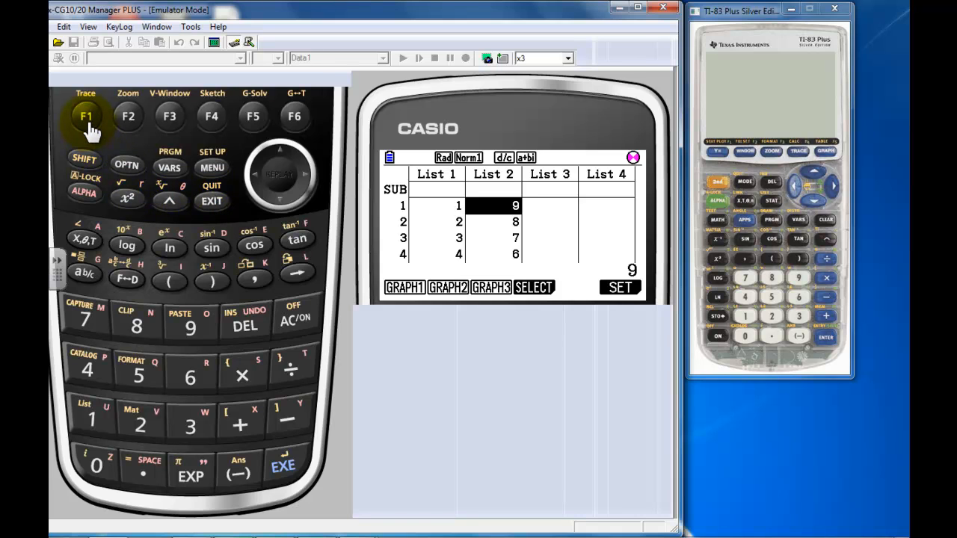
Plot the scatter graph and compute LinearReg(ax+b), giving a=-1, b=10, r=-1, r²=1.
{"action": "left_click", "coordinate": [404, 287]}
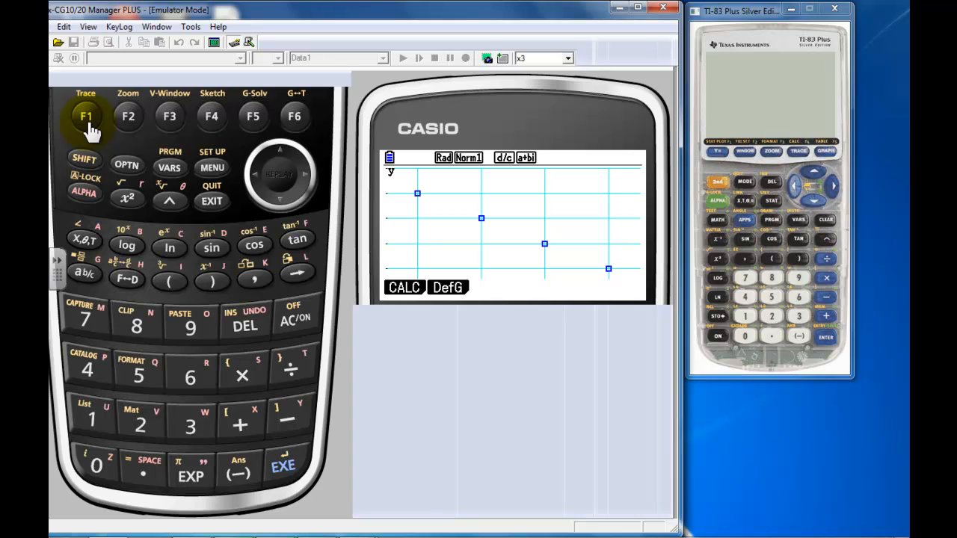
{"action": "mouse_move", "coordinate": [351, 281]}
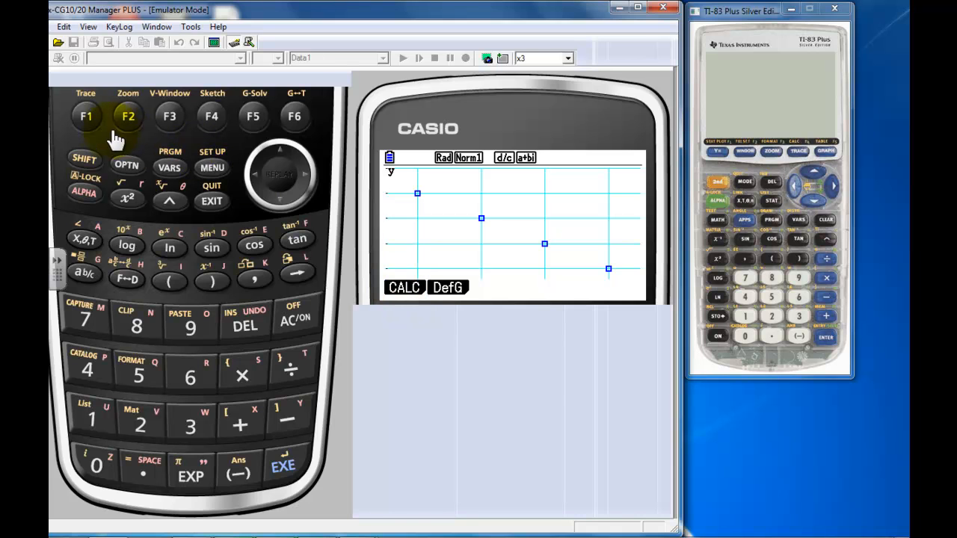
{"action": "left_click", "coordinate": [85, 116]}
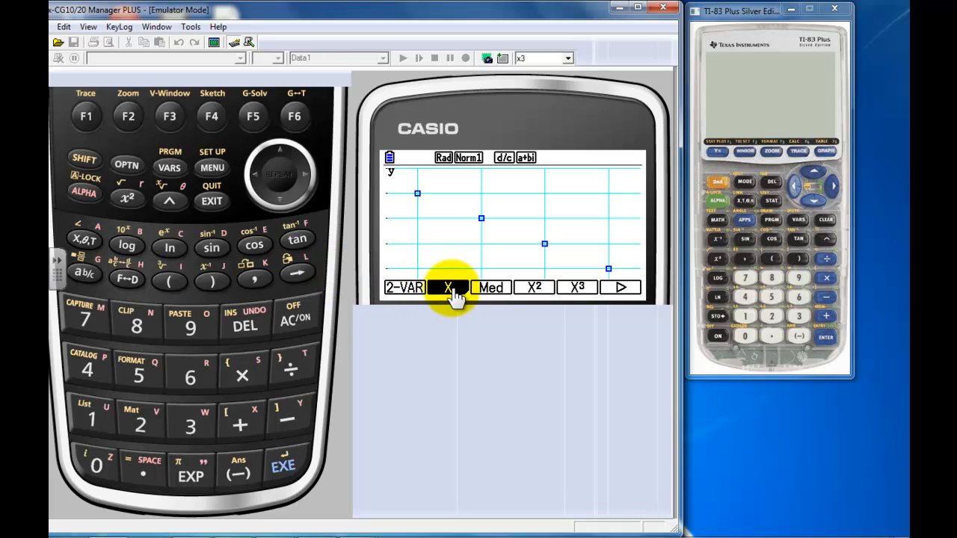
{"action": "left_click", "coordinate": [447, 287]}
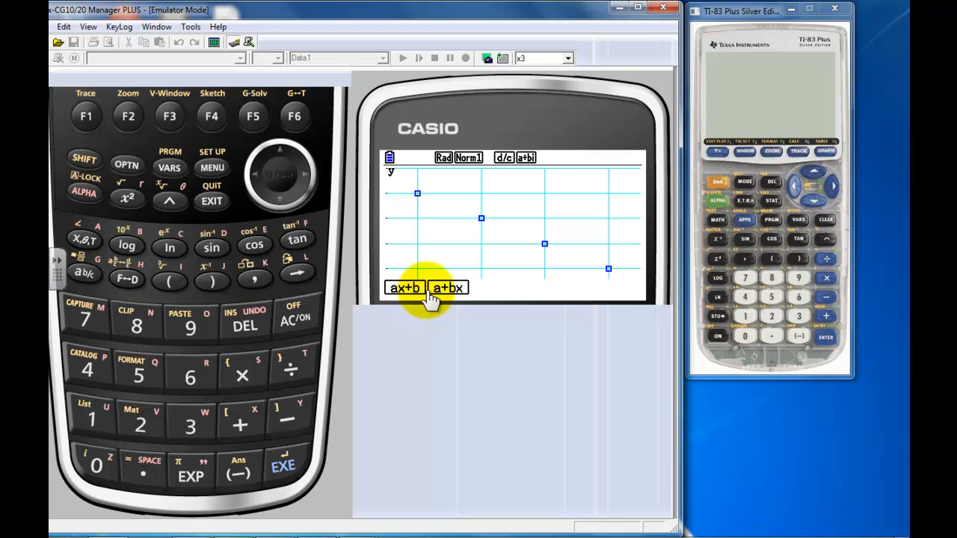
{"action": "left_click", "coordinate": [403, 287]}
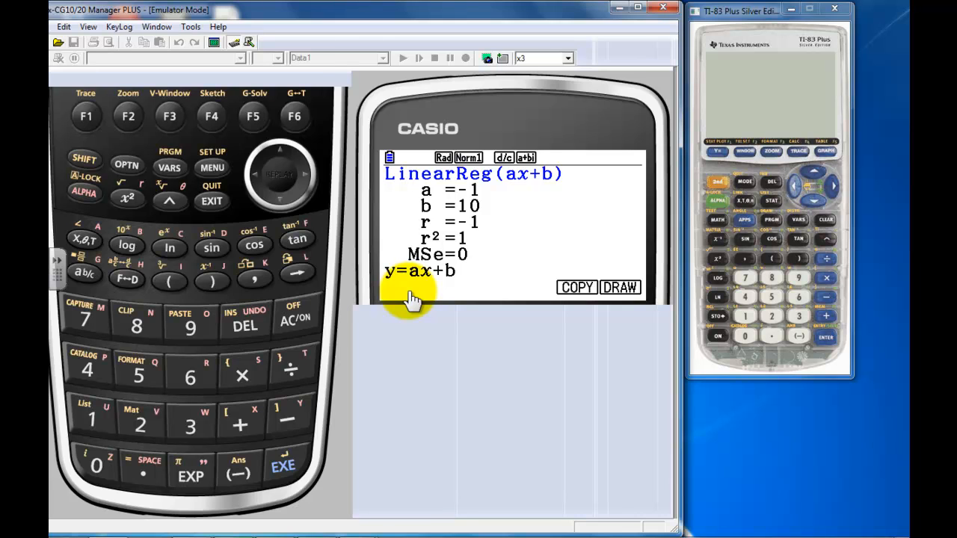
{"action": "mouse_move", "coordinate": [460, 257]}
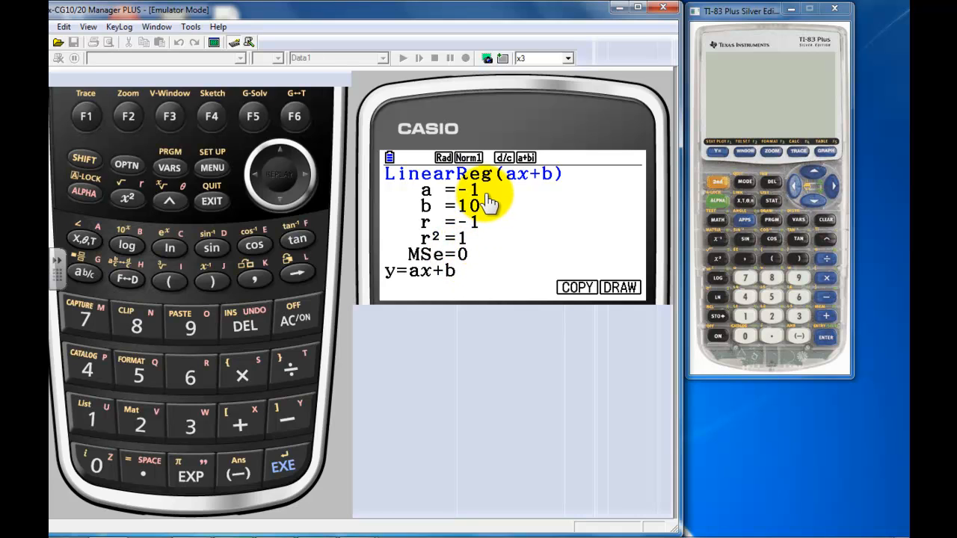
{"action": "mouse_move", "coordinate": [556, 291]}
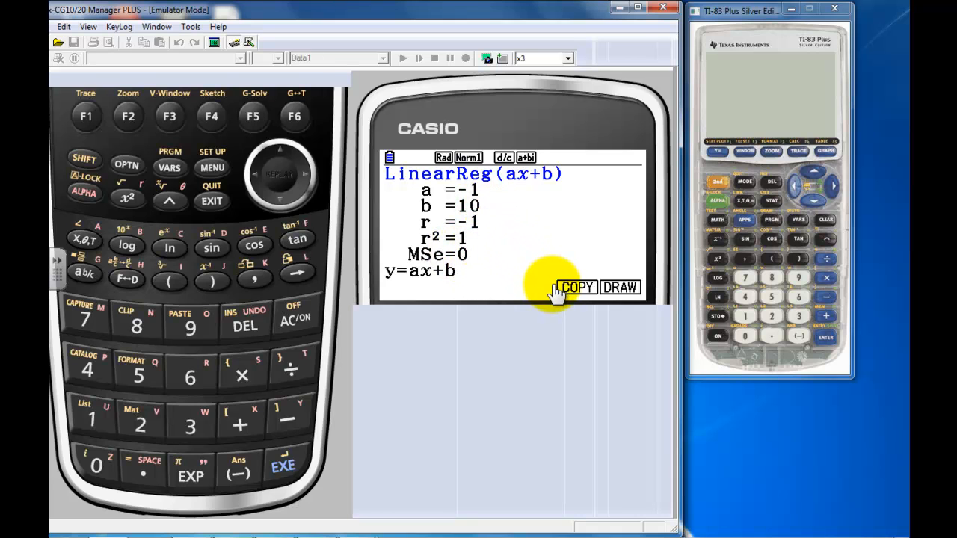
{"action": "mouse_move", "coordinate": [571, 297]}
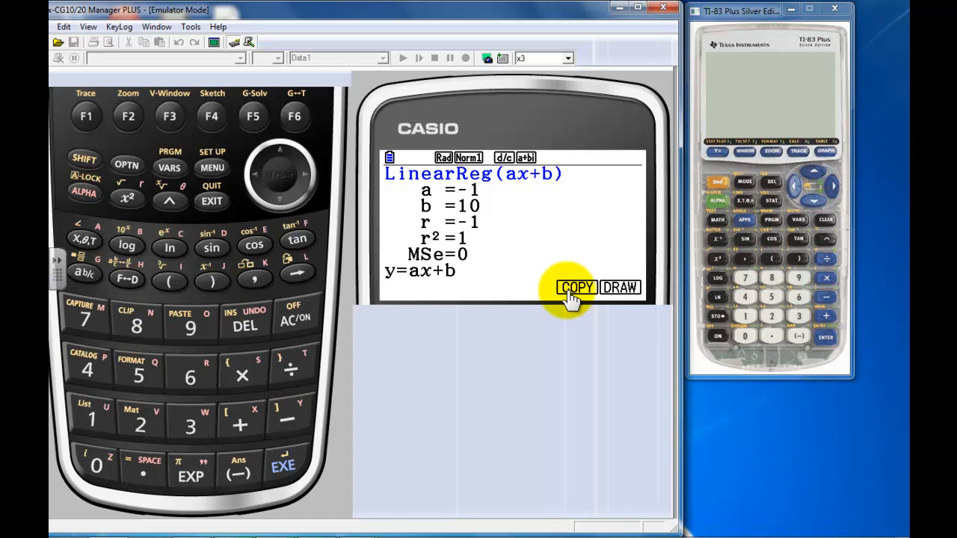
Copy the regression equation to the graph functions and draw the line through the four points.
{"action": "left_click", "coordinate": [575, 287]}
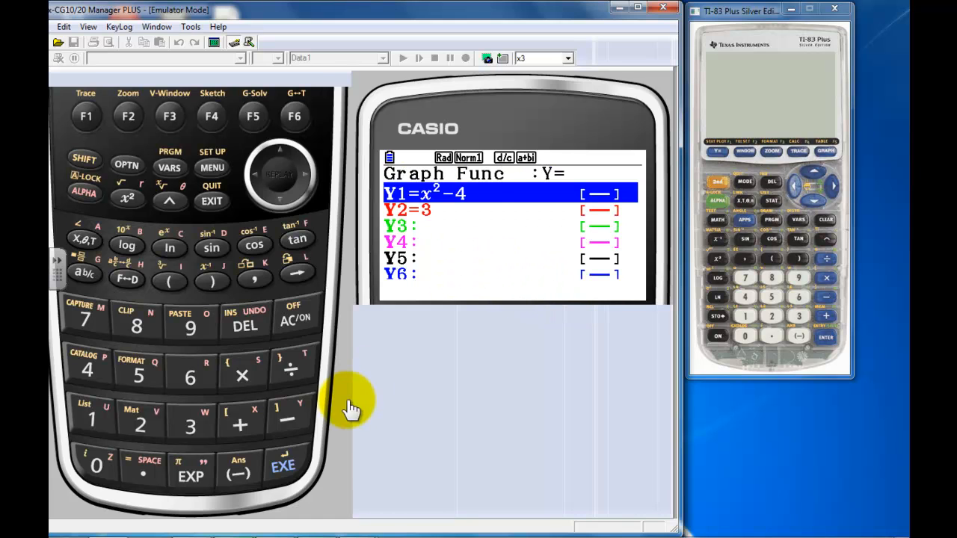
{"action": "left_click", "coordinate": [283, 466]}
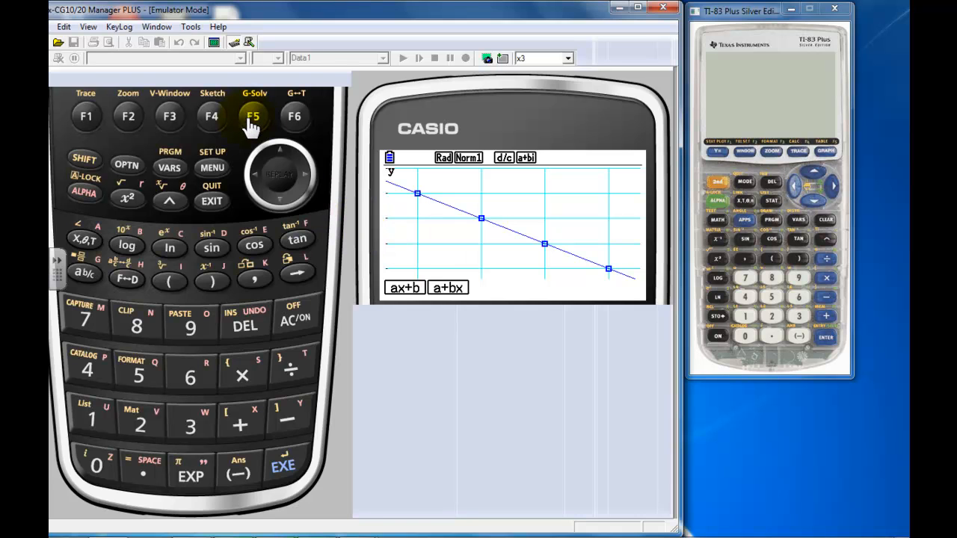
{"action": "mouse_move", "coordinate": [215, 201]}
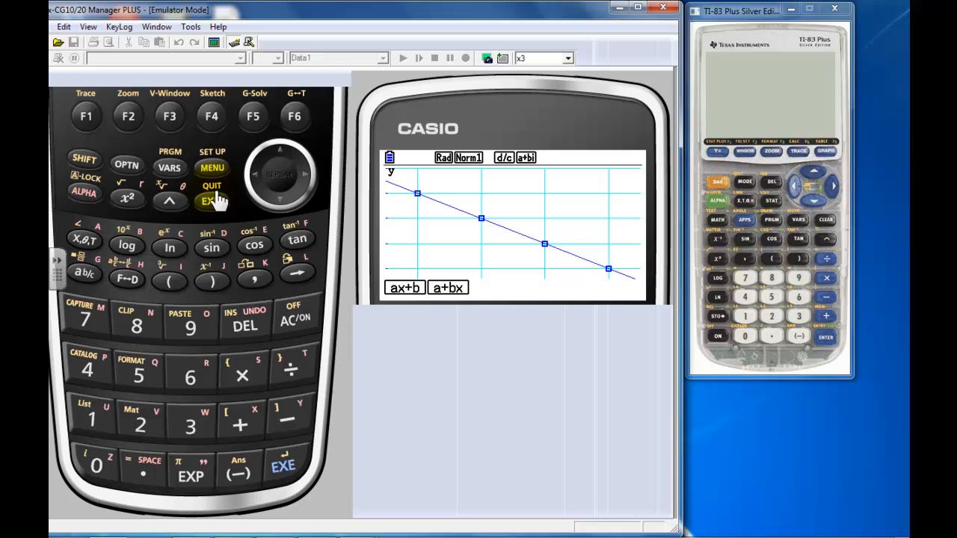
{"action": "left_click", "coordinate": [212, 201]}
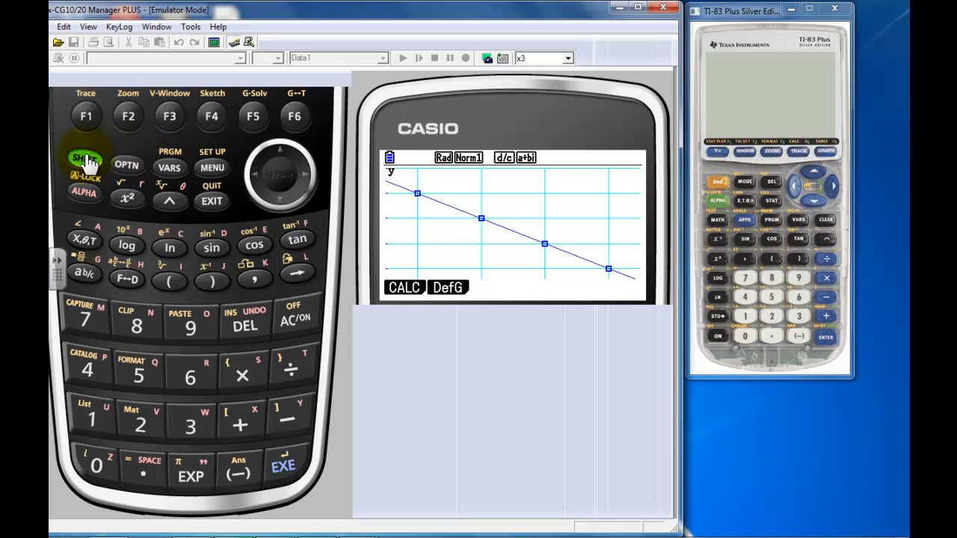
Use G-Solv Y-CAL to predict Y=8 at X=2, then return to the statistics lists.
{"action": "left_click", "coordinate": [253, 116]}
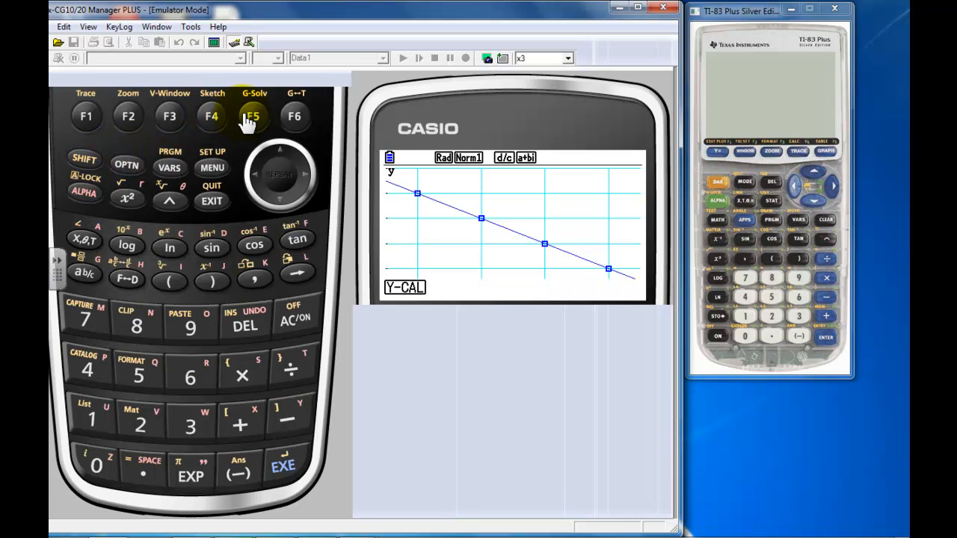
{"action": "mouse_move", "coordinate": [85, 116]}
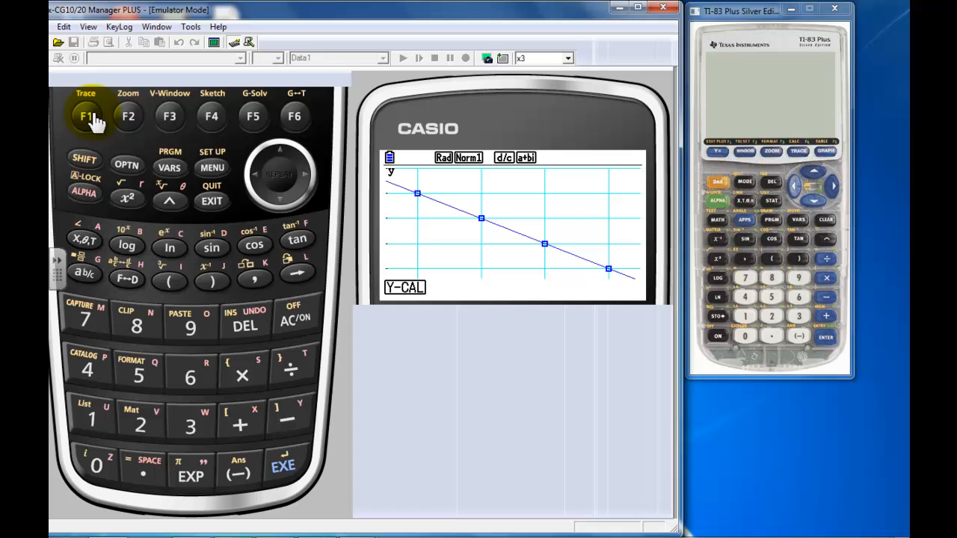
{"action": "left_click", "coordinate": [85, 117]}
{"action": "type", "text": "2"}
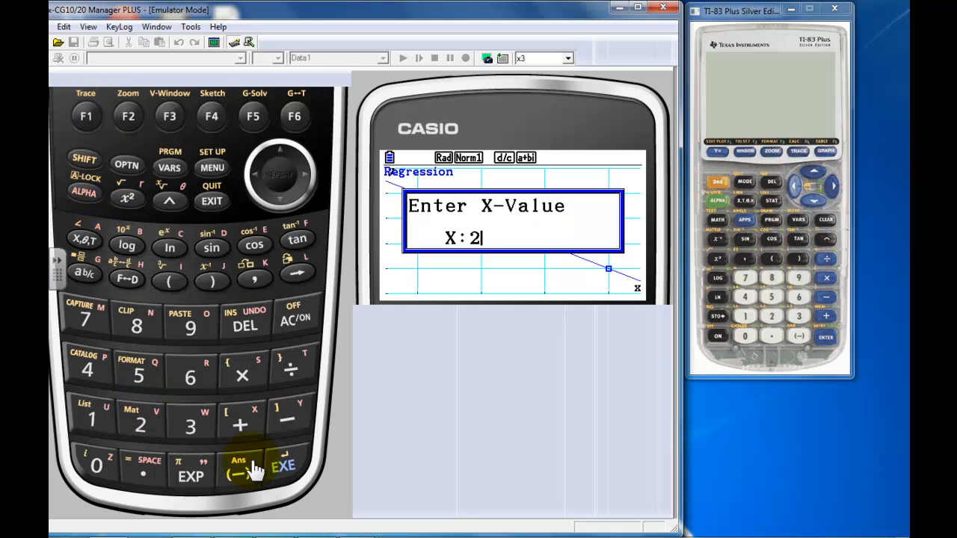
{"action": "left_click", "coordinate": [282, 476]}
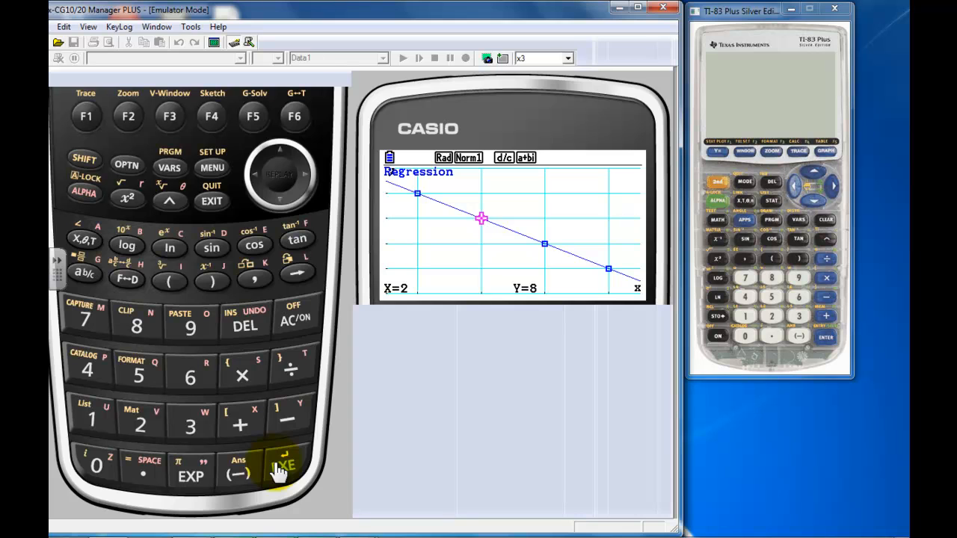
{"action": "mouse_move", "coordinate": [84, 162]}
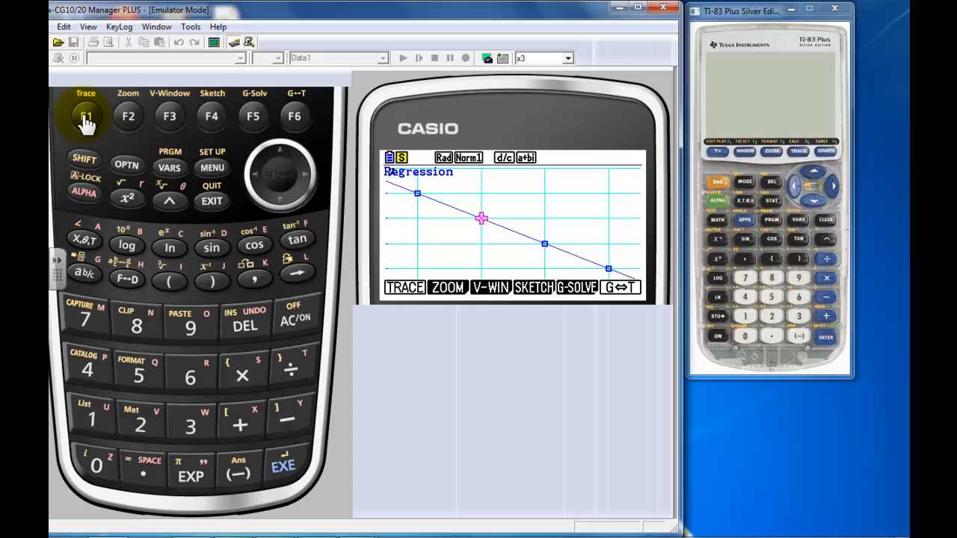
{"action": "left_click", "coordinate": [85, 117]}
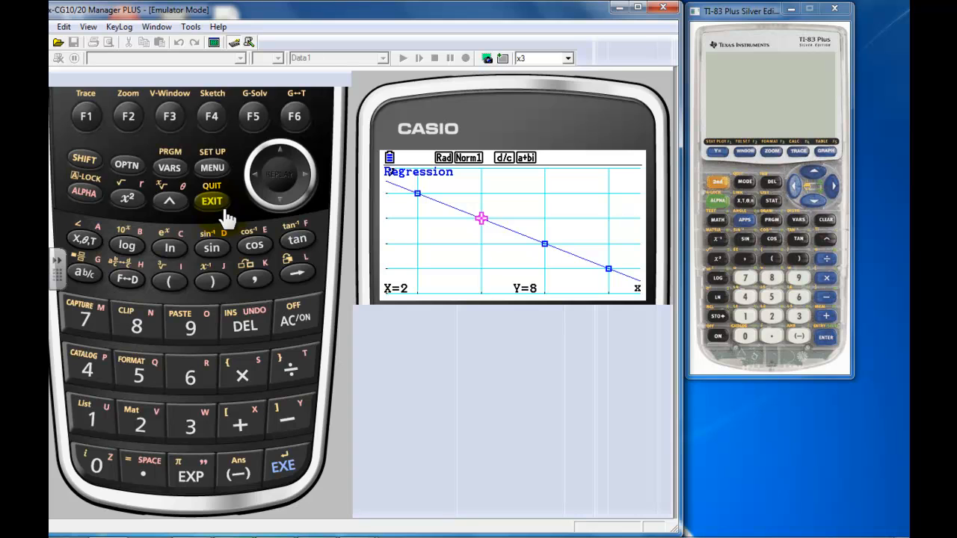
{"action": "mouse_move", "coordinate": [673, 102]}
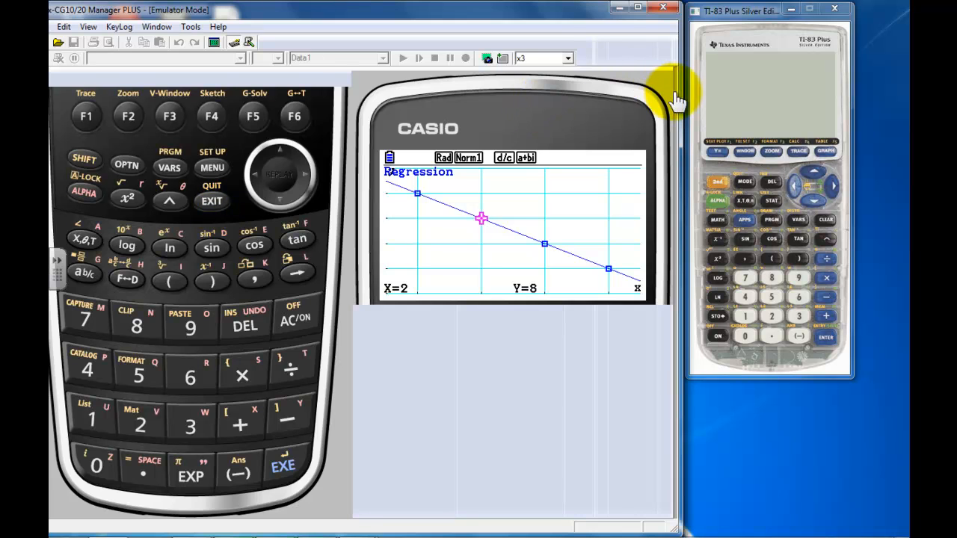
{"action": "mouse_move", "coordinate": [665, 164]}
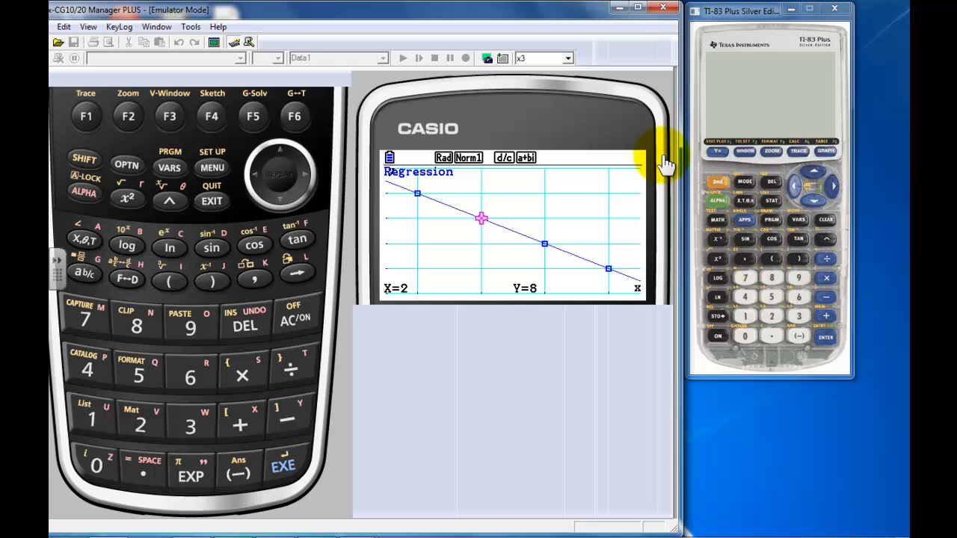
{"action": "mouse_move", "coordinate": [421, 185]}
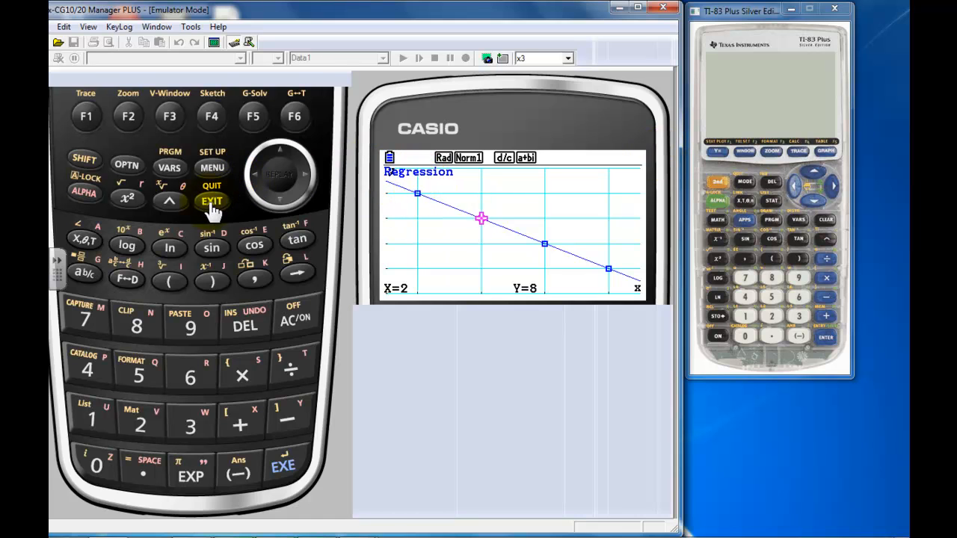
{"action": "left_click", "coordinate": [213, 202]}
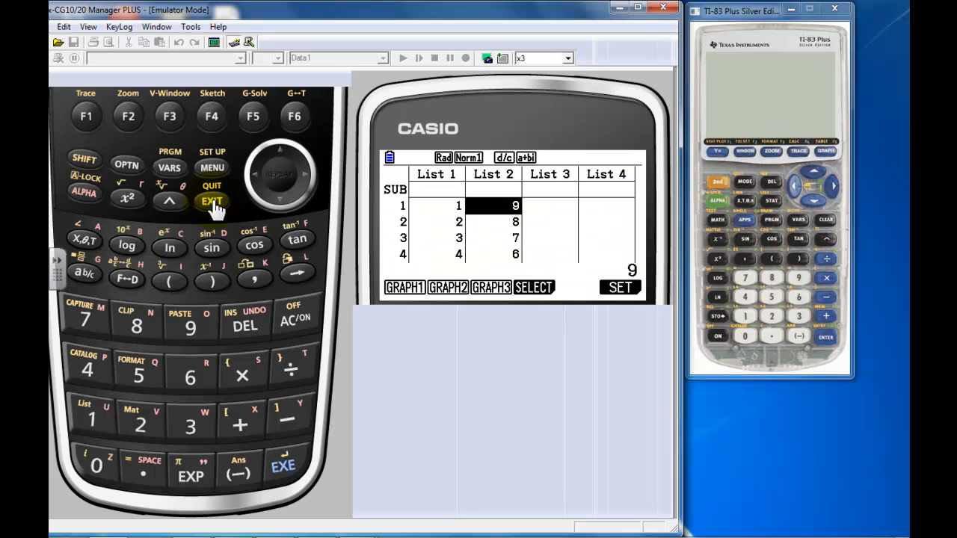